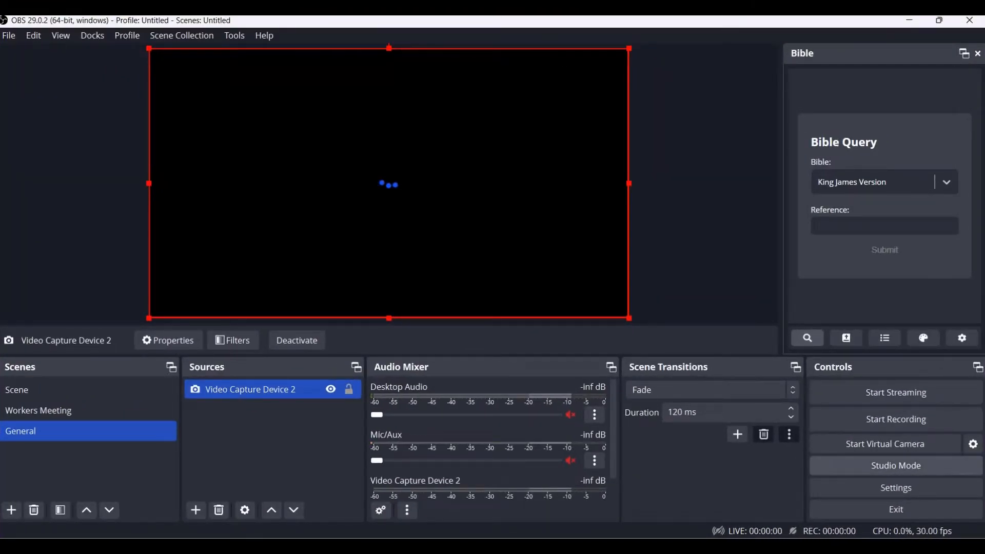
- Turn on OBS Studio Mode to split the General scene into Preview and Program
{"action": "left_click", "coordinate": [894, 465]}
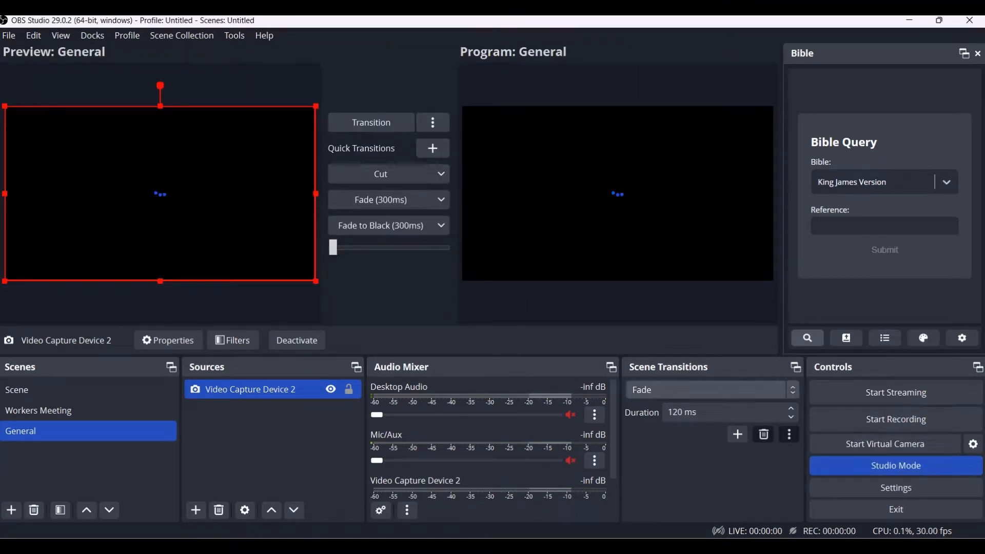
{"action": "left_click", "coordinate": [894, 465]}
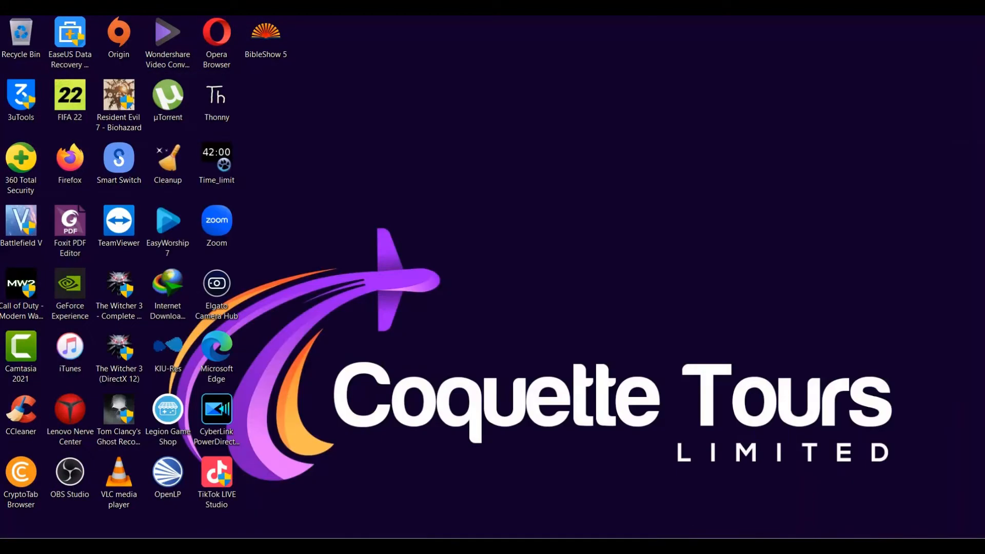
{"action": "mouse_move", "coordinate": [168, 222]}
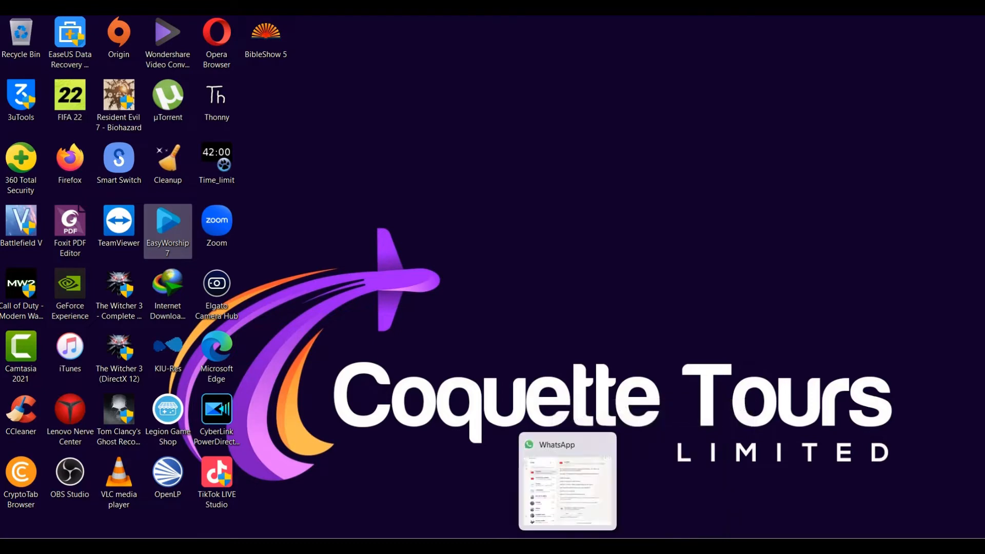
- Launch EasyWorship 7 from its desktop shortcut and load the empty schedule
{"action": "double_click", "coordinate": [167, 223]}
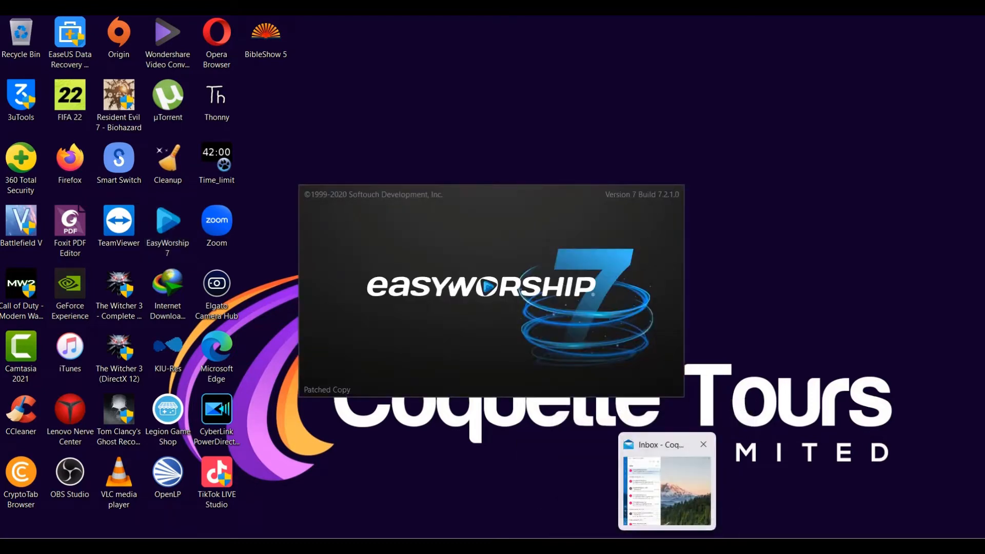
{"action": "left_click", "coordinate": [703, 444]}
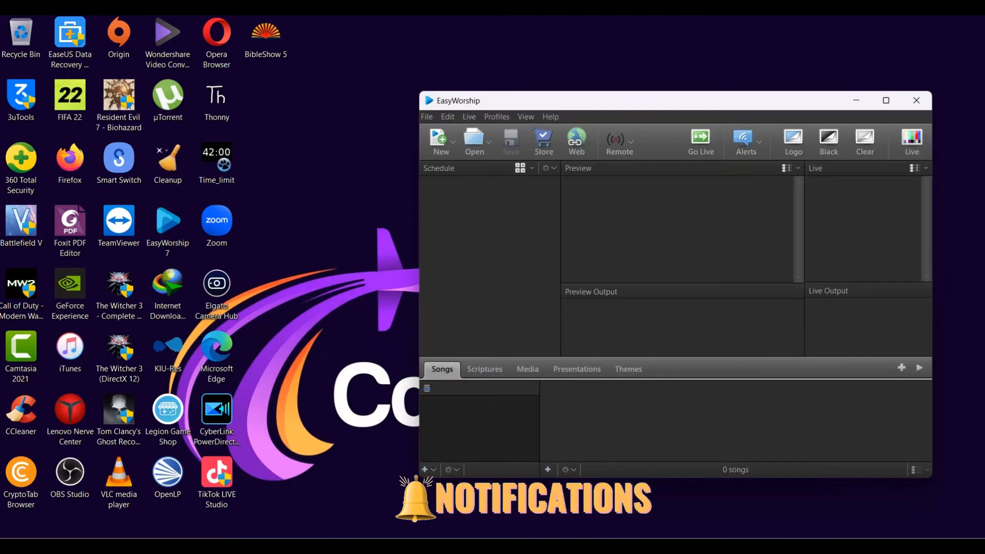
{"action": "left_click", "coordinate": [911, 141]}
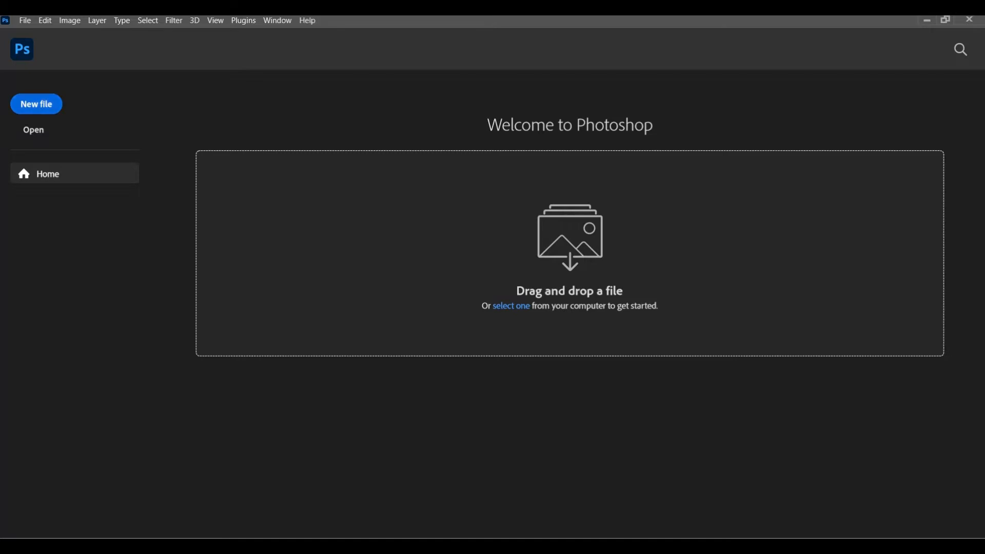
- Create a blank 2100 × 1500 px, 300 ppi Photoshop document
{"action": "left_click", "coordinate": [36, 104]}
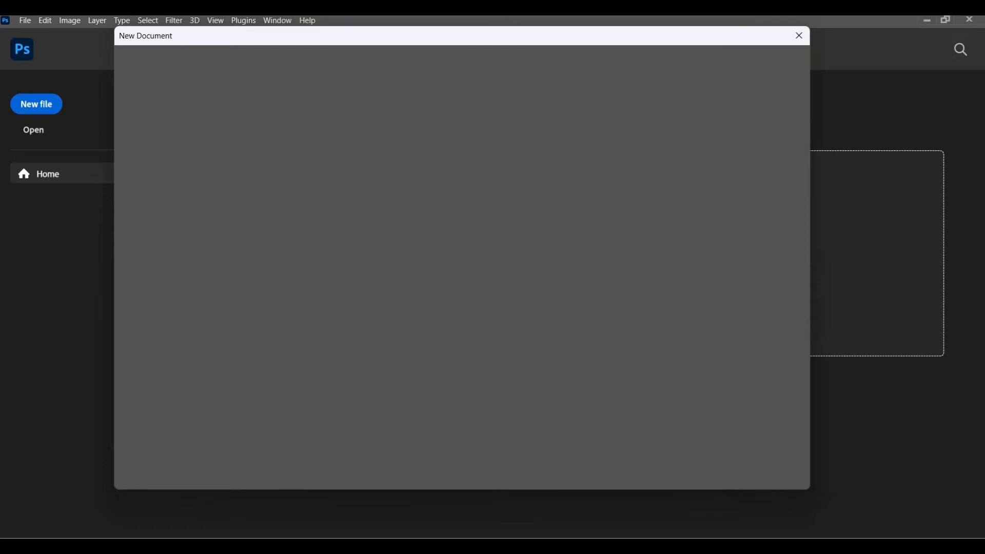
{"action": "left_click", "coordinate": [798, 35]}
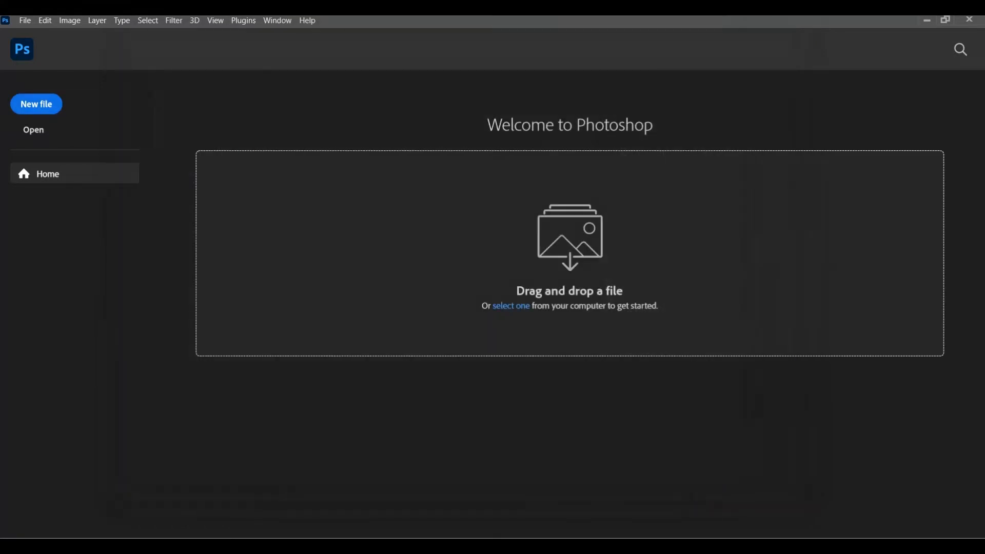
{"action": "left_click", "coordinate": [35, 104]}
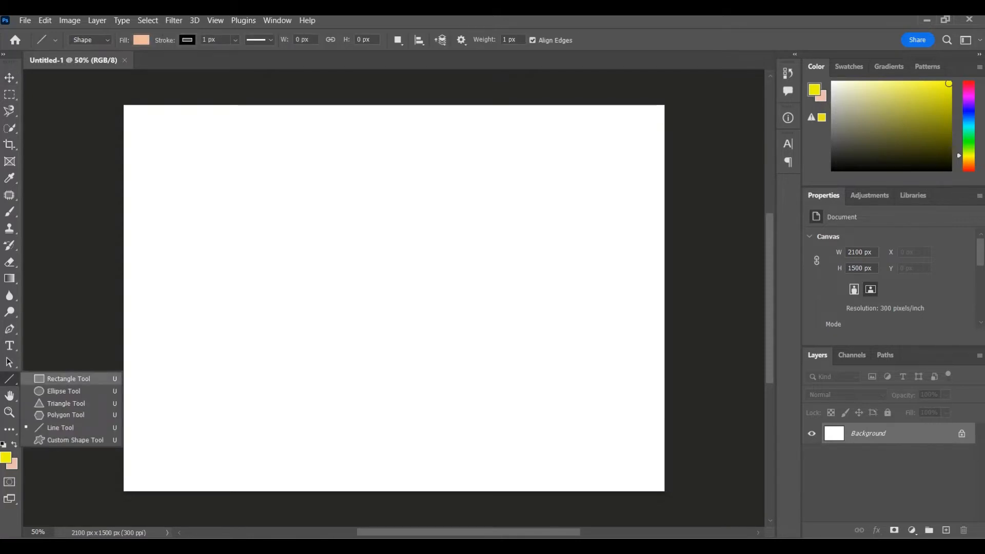
- Draw a wide rectangle near the canvas bottom, shift it lower, and fill it pale yellow
{"action": "left_click", "coordinate": [67, 378]}
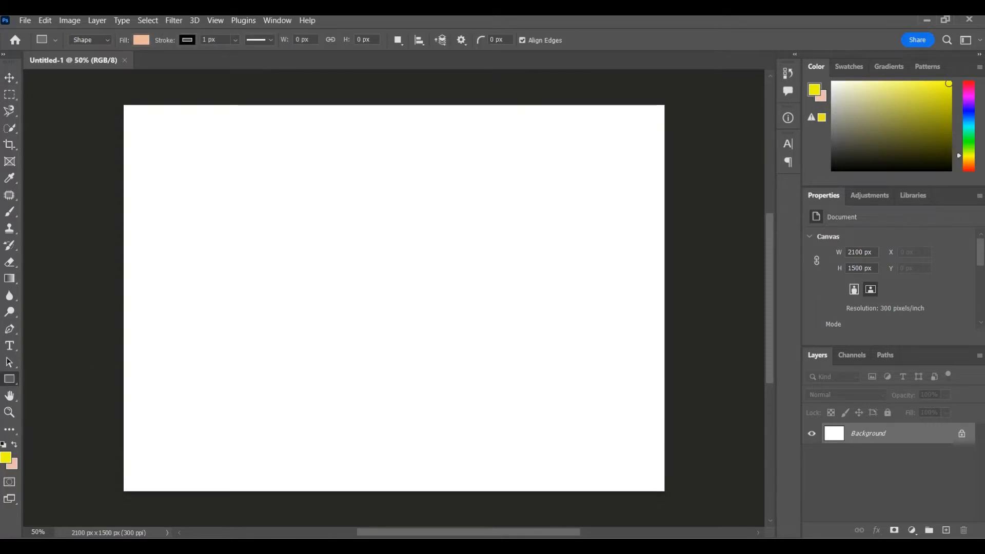
{"action": "left_click_drag", "start_coordinate": [158, 350], "coordinate": [499, 366]}
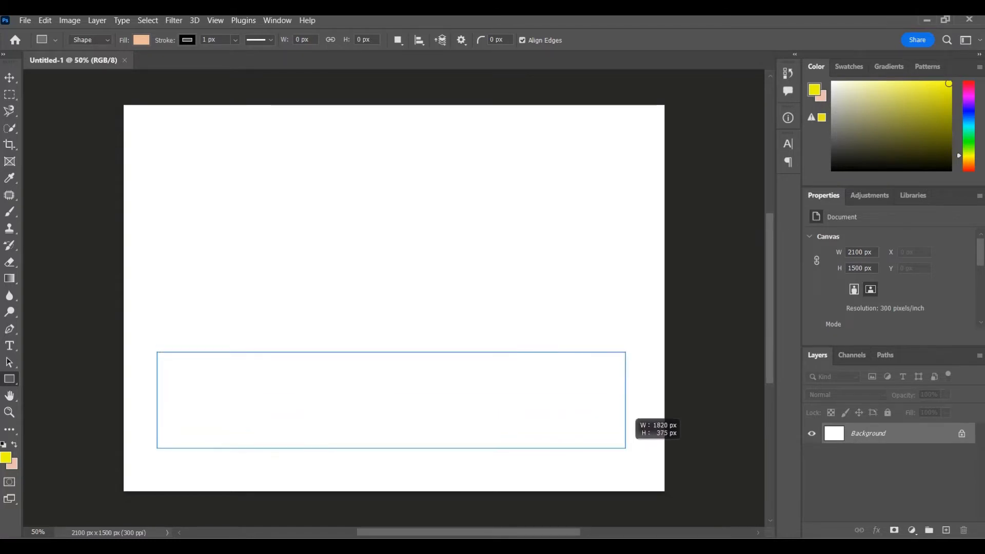
{"action": "left_click_drag", "start_coordinate": [157, 352], "coordinate": [625, 448]}
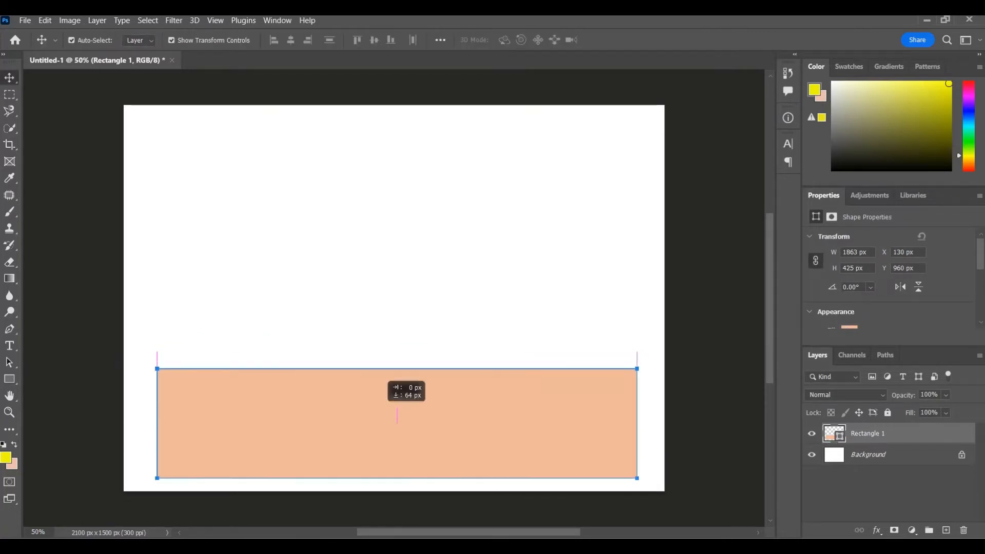
{"action": "left_click_drag", "start_coordinate": [395, 421], "coordinate": [403, 420]}
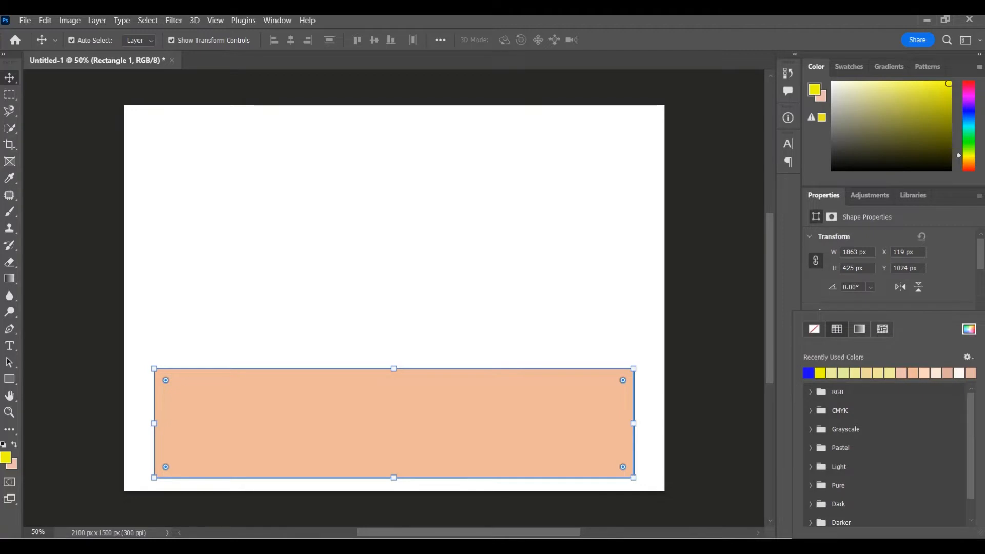
{"action": "left_click", "coordinate": [806, 372]}
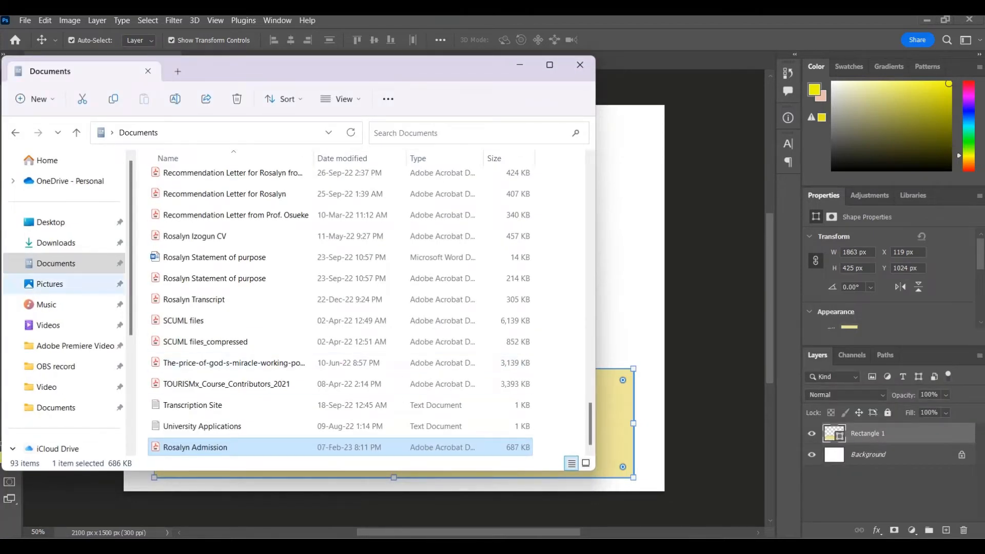
- Place the DC 2 heart logo from Pictures, shrink it, and move it to the banner's left
{"action": "left_click", "coordinate": [49, 283]}
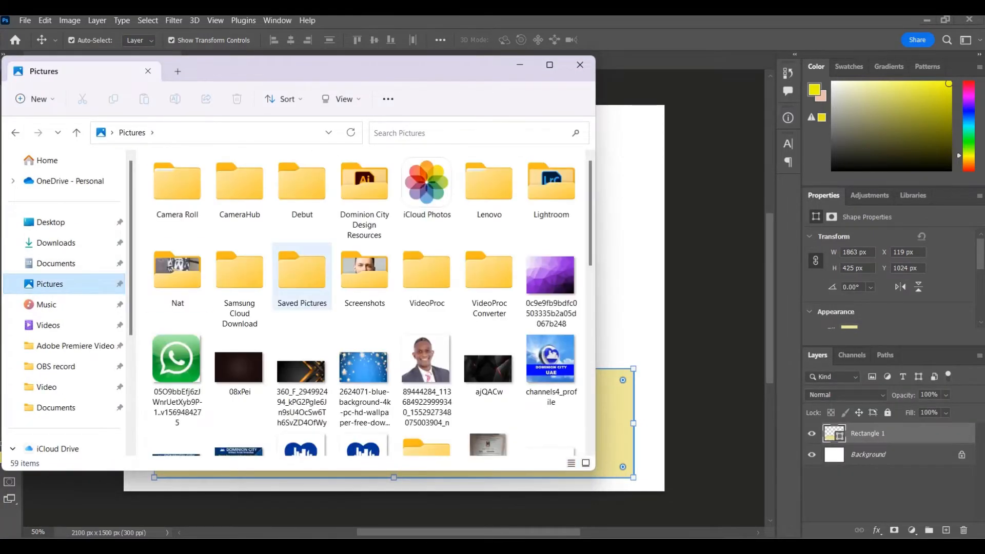
{"action": "scroll", "scroll_direction": "down", "scroll_amount": 3}
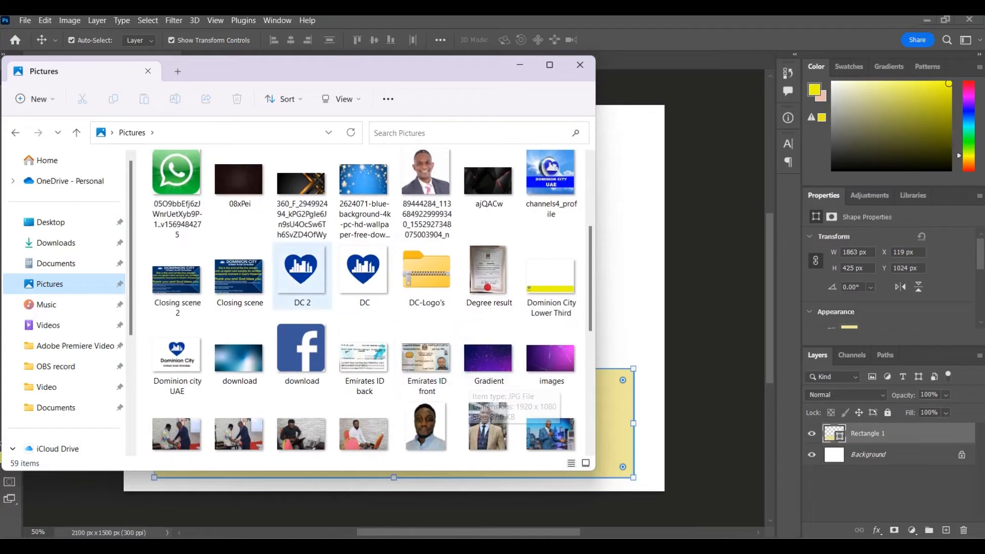
{"action": "left_click", "coordinate": [578, 64]}
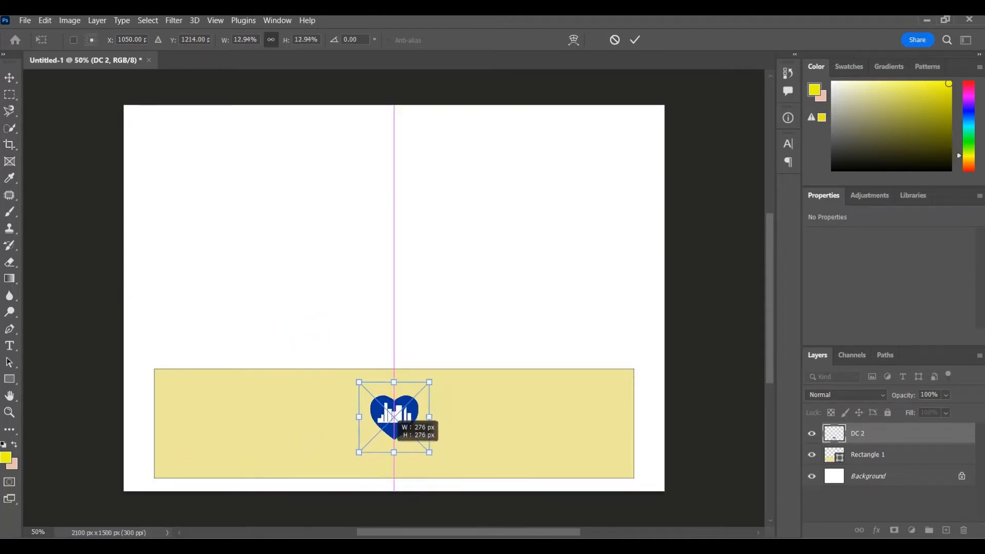
{"action": "left_click_drag", "start_coordinate": [394, 417], "coordinate": [233, 395]}
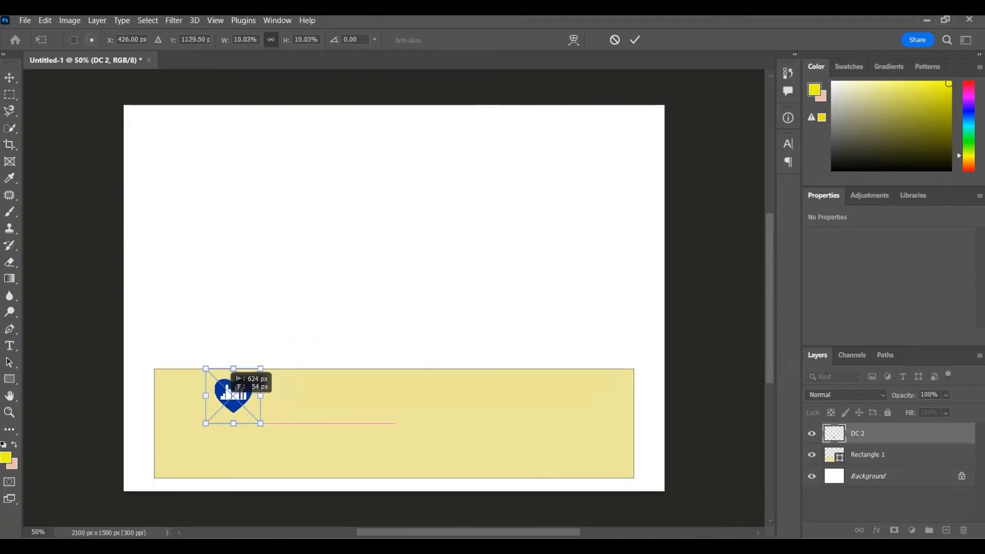
{"action": "left_click_drag", "start_coordinate": [232, 394], "coordinate": [181, 394]}
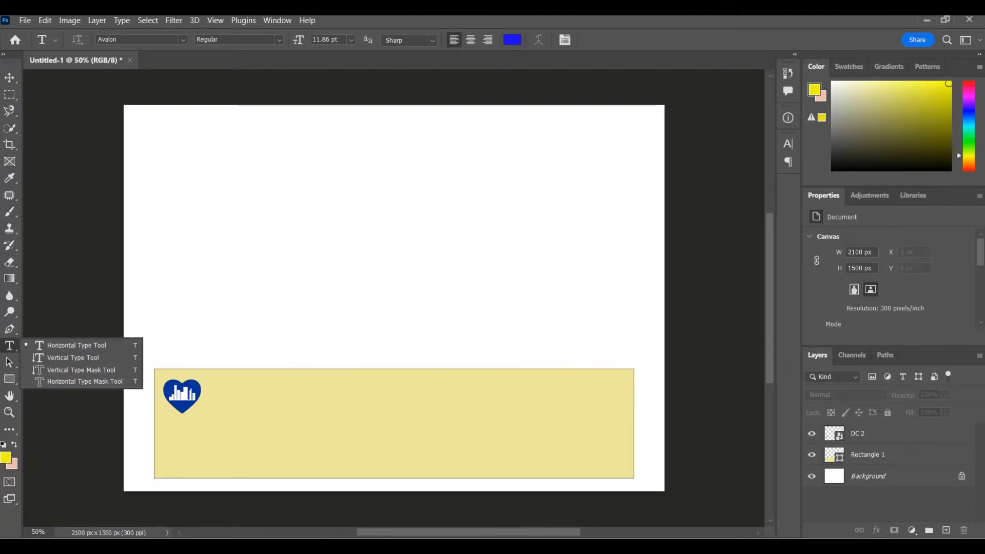
- Type a 'Dominion City' caption under the heart logo and scale it down
{"action": "left_click", "coordinate": [9, 344]}
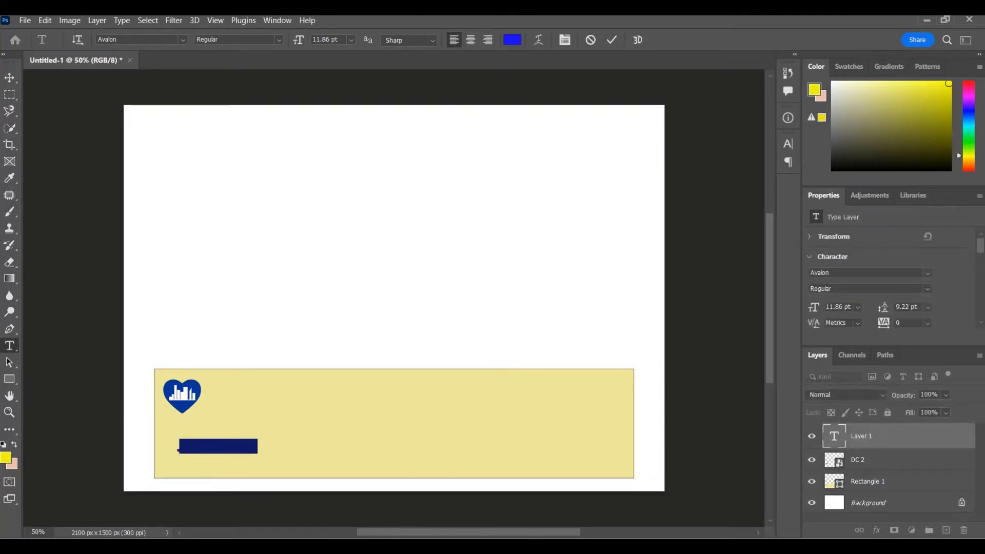
{"action": "type", "text": "D"}
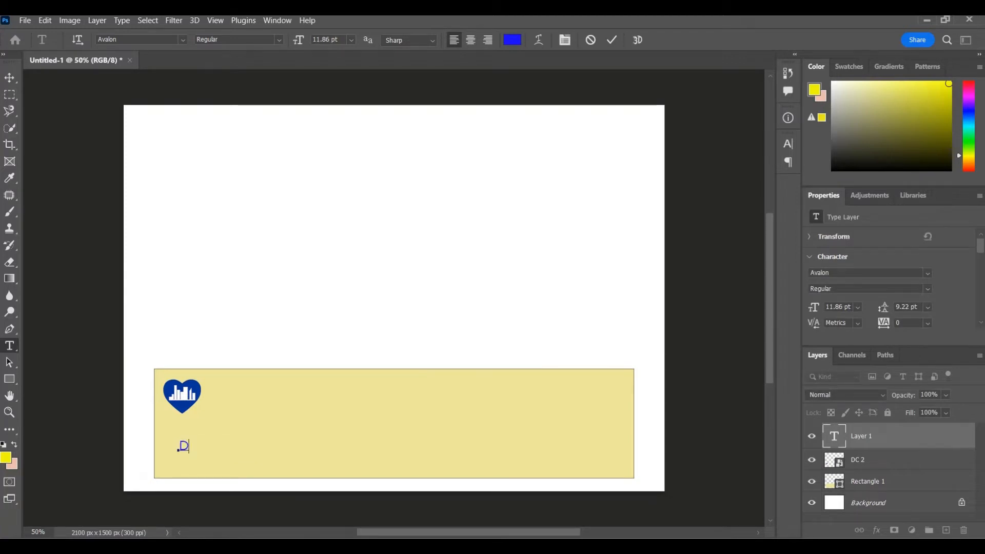
{"action": "type", "text": "ominion"}
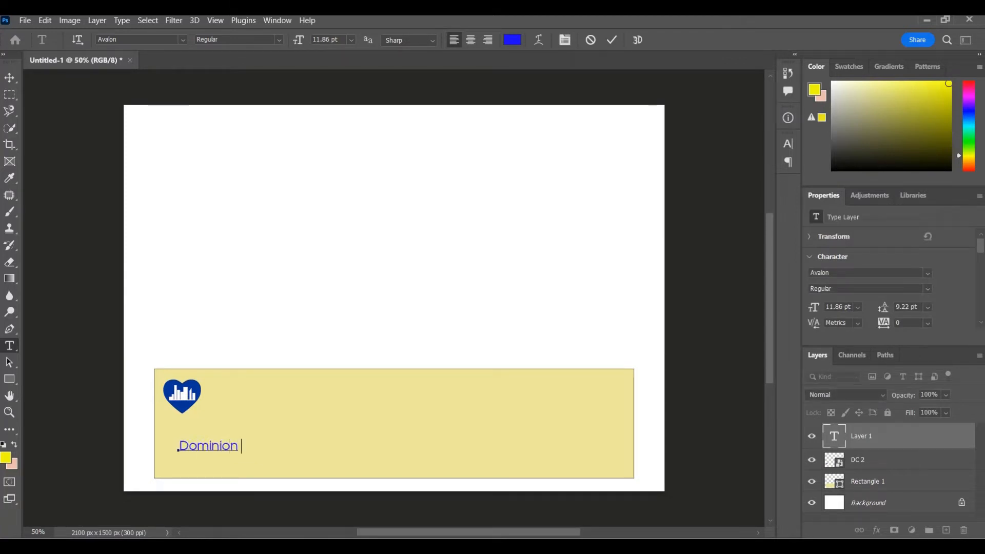
{"action": "type", "text": "City"}
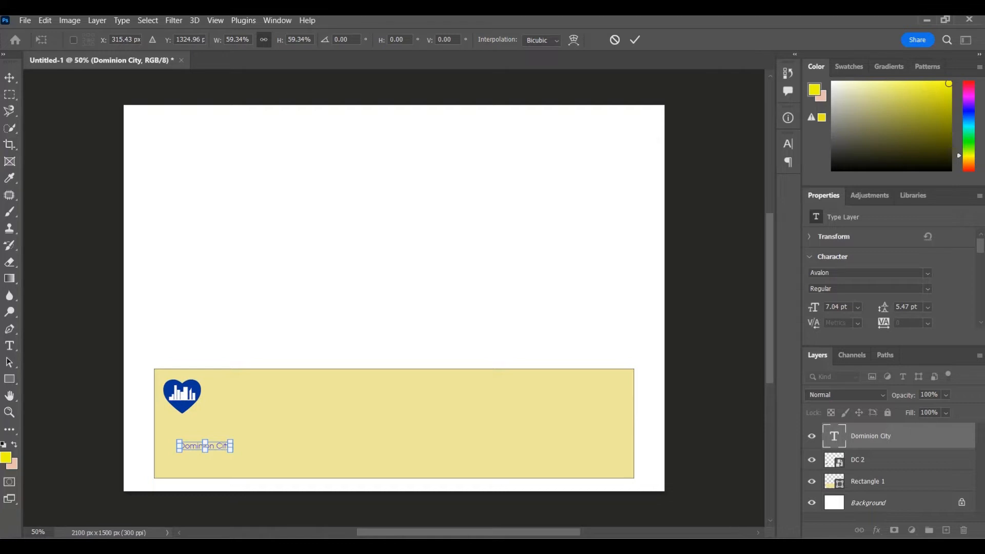
{"action": "left_click_drag", "start_coordinate": [204, 445], "coordinate": [186, 423]}
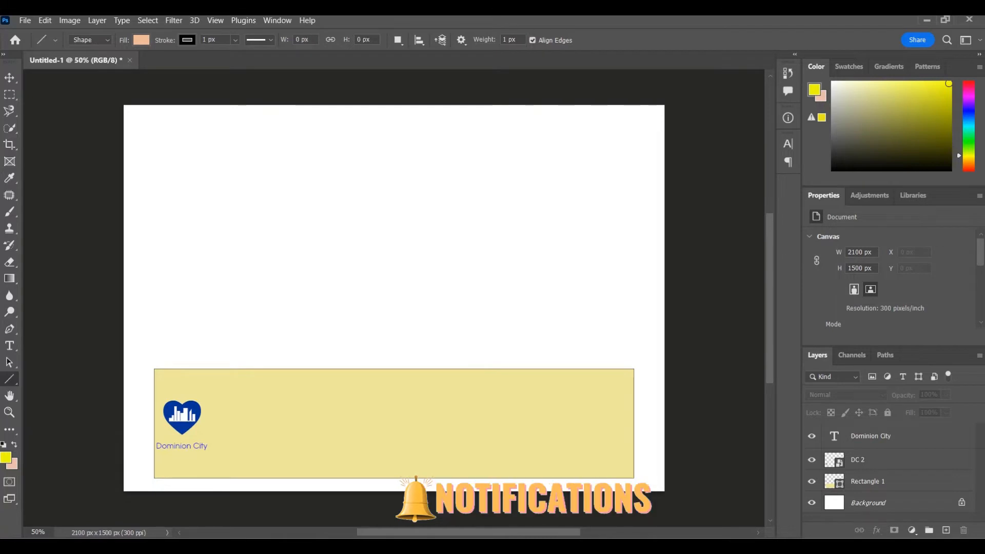
- Draw a straight full-height vertical divider line just right of the logo
{"action": "left_click_drag", "start_coordinate": [225, 371], "coordinate": [232, 459]}
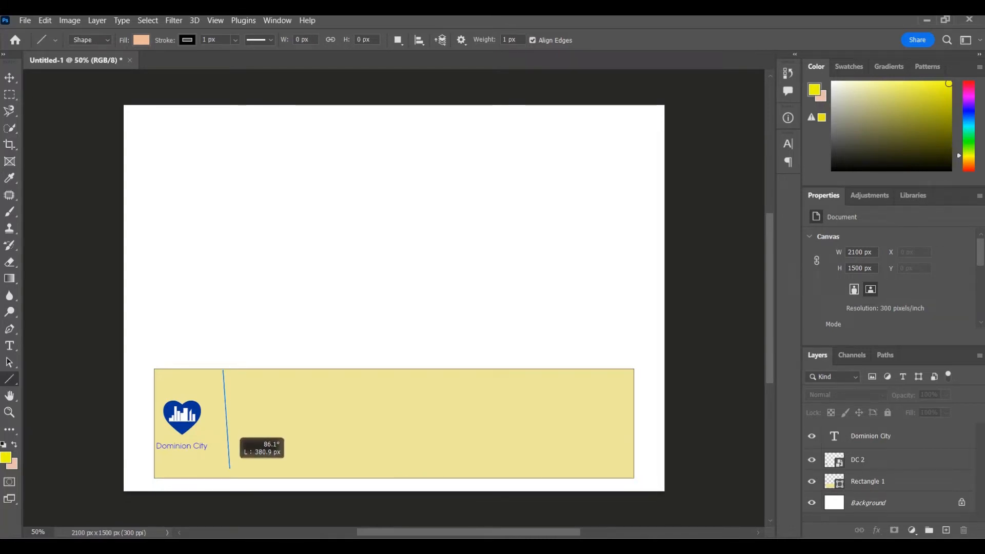
{"action": "left_click_drag", "start_coordinate": [224, 370], "coordinate": [222, 459]}
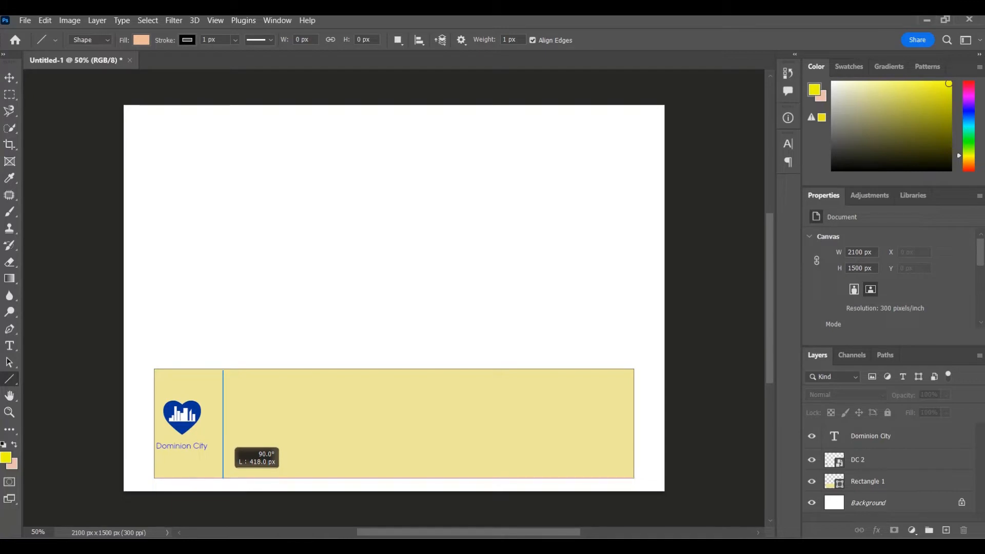
{"action": "left_click_drag", "start_coordinate": [222, 370], "coordinate": [222, 477]}
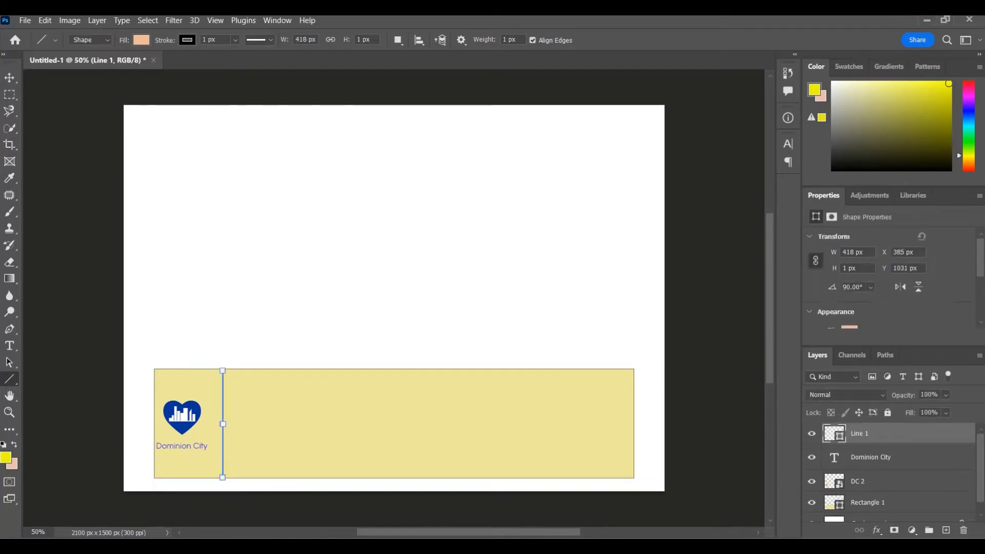
{"action": "left_click", "coordinate": [9, 77]}
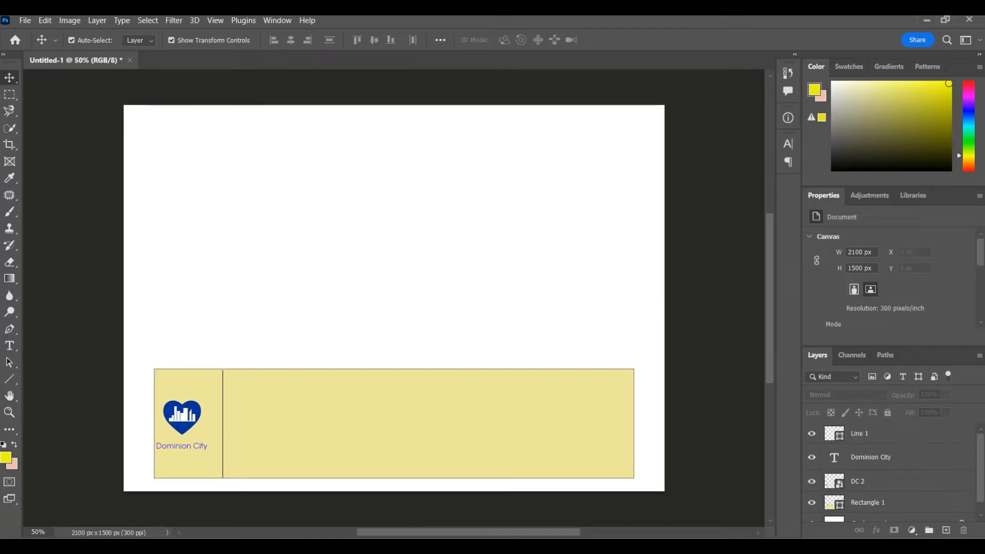
{"action": "left_click", "coordinate": [867, 502]}
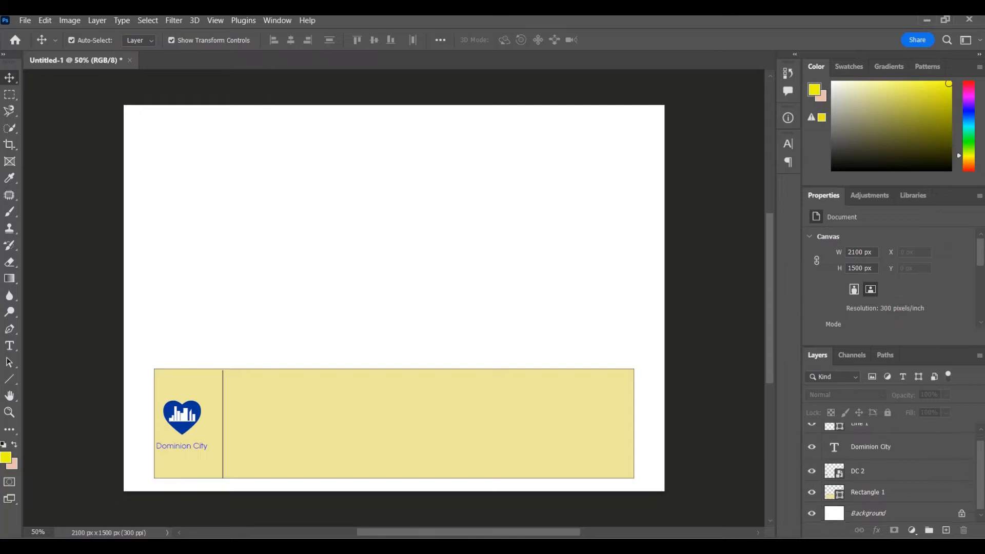
- Delete the white Background layer and confirm, leaving the banner on transparency
{"action": "right_click", "coordinate": [867, 512]}
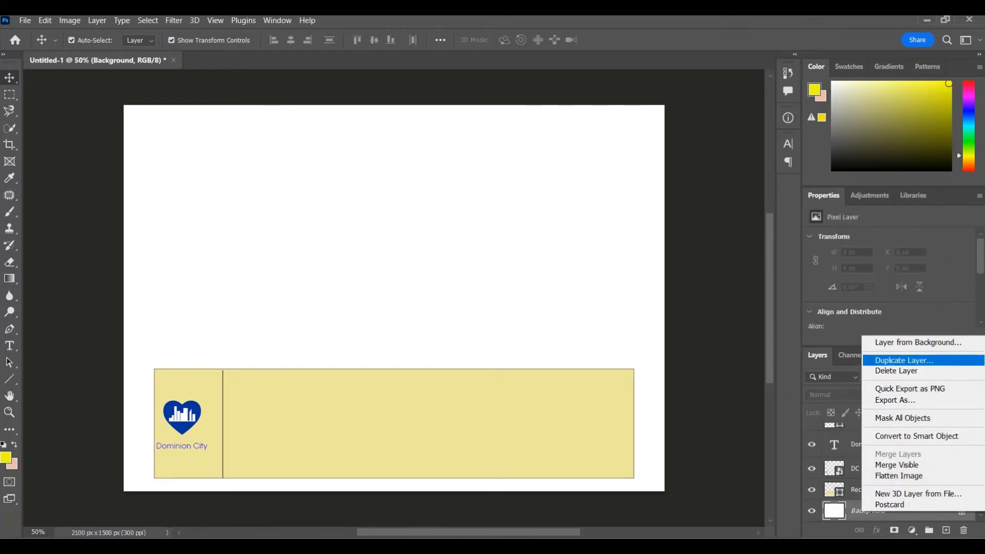
{"action": "left_click", "coordinate": [895, 370]}
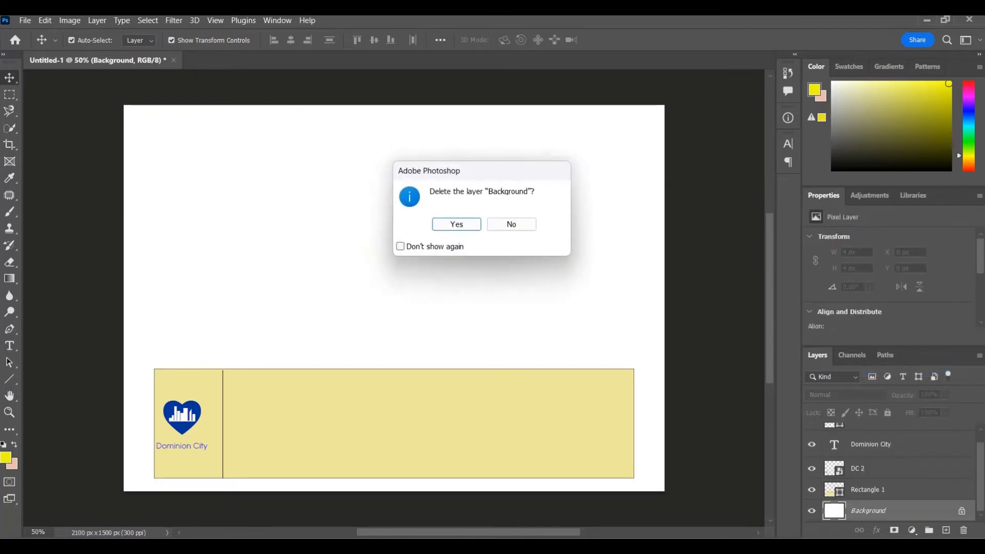
{"action": "left_click", "coordinate": [455, 224]}
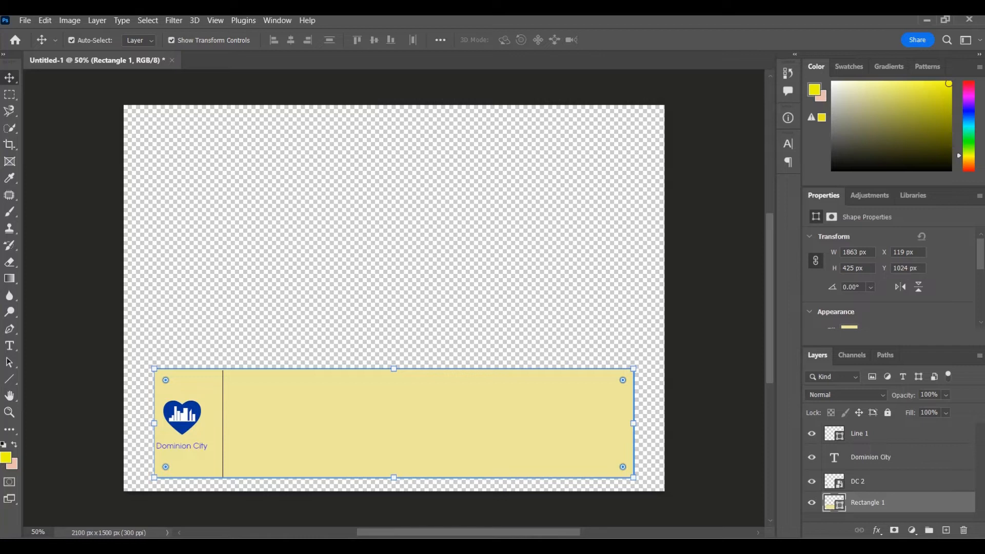
{"action": "left_click", "coordinate": [25, 20]}
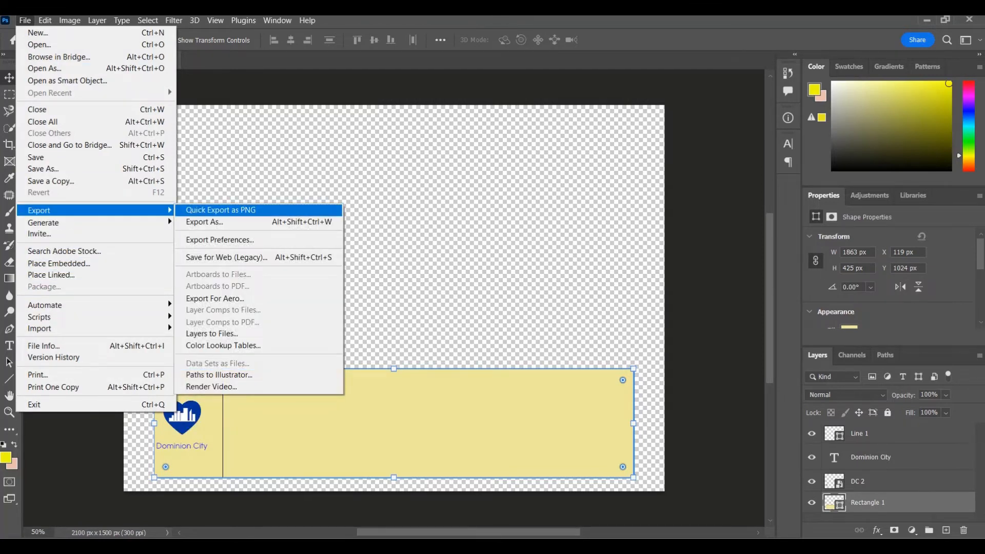
- Quick-export the banner as a PNG named 'lower third' to the Desktop
{"action": "left_click", "coordinate": [220, 210]}
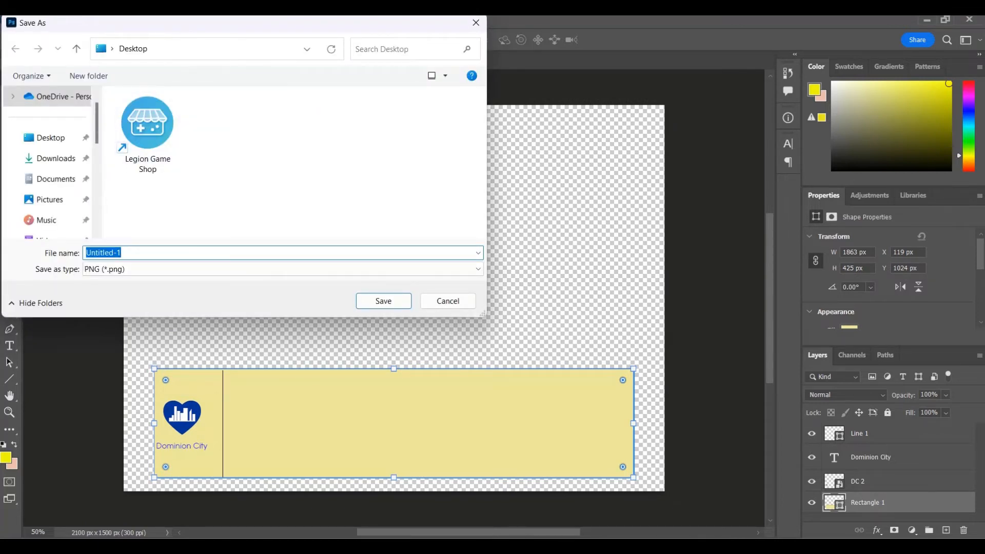
{"action": "type", "text": "lower th"}
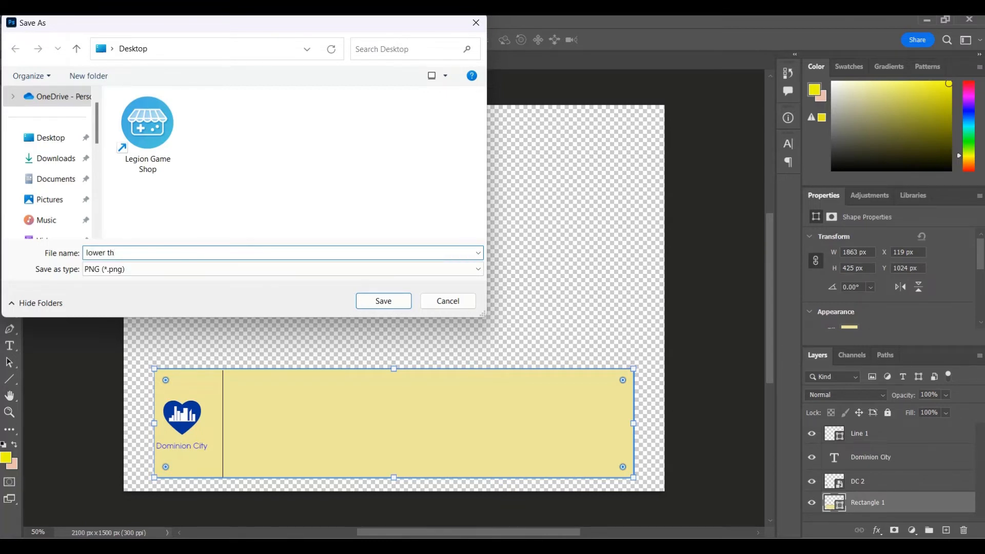
{"action": "type", "text": "ird"}
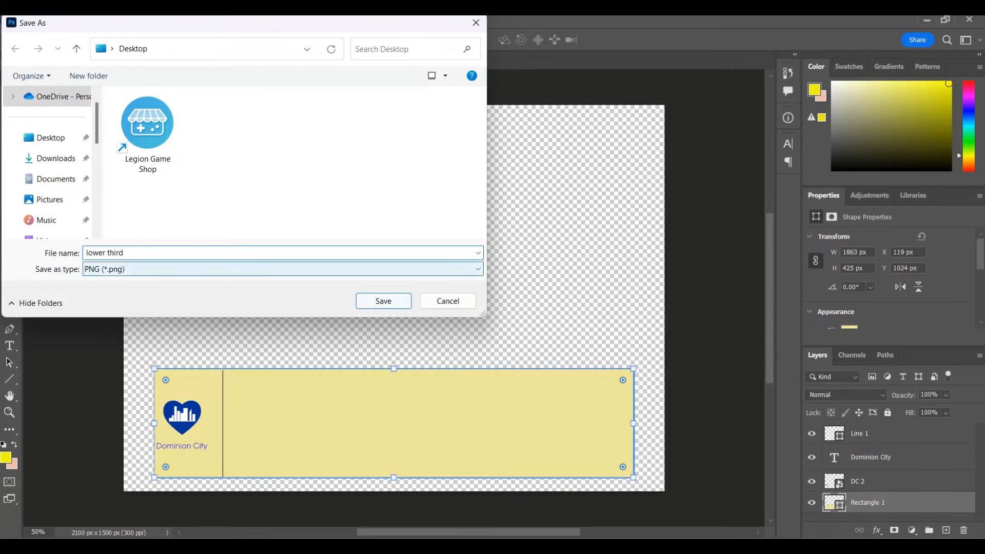
{"action": "left_click", "coordinate": [382, 301]}
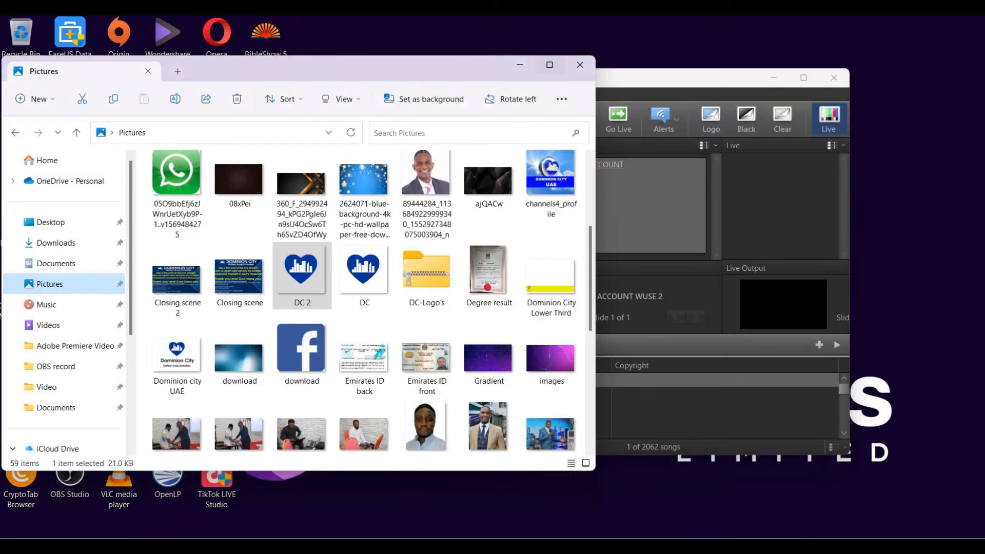
- Bring EasyWorship forward, maximize it, and show the Media video library
{"action": "left_click", "coordinate": [578, 65]}
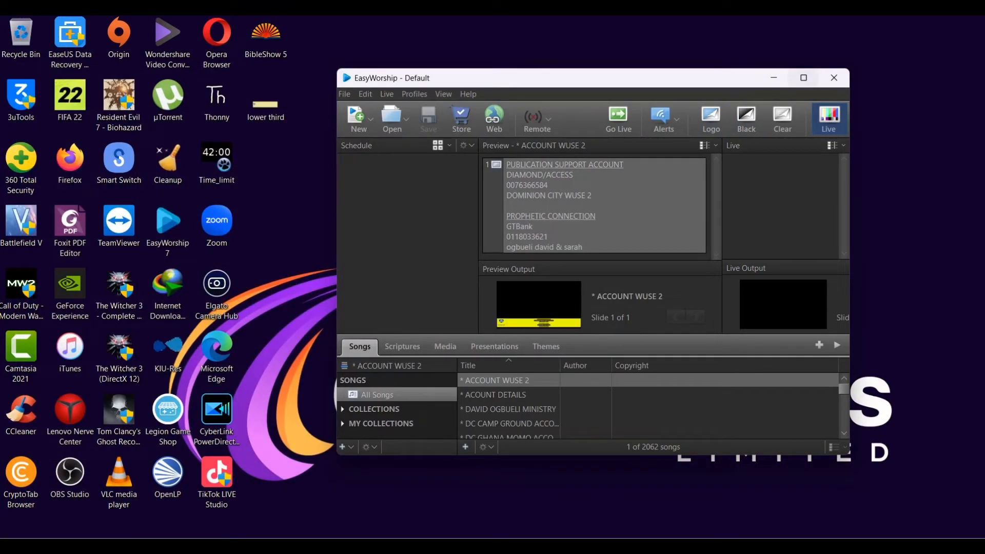
{"action": "left_click", "coordinate": [803, 77]}
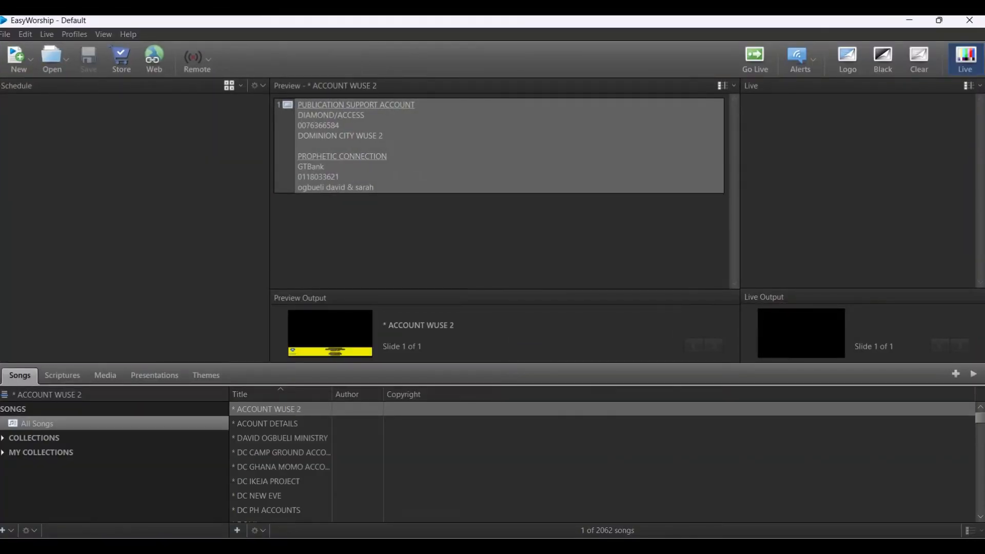
{"action": "left_click", "coordinate": [105, 375]}
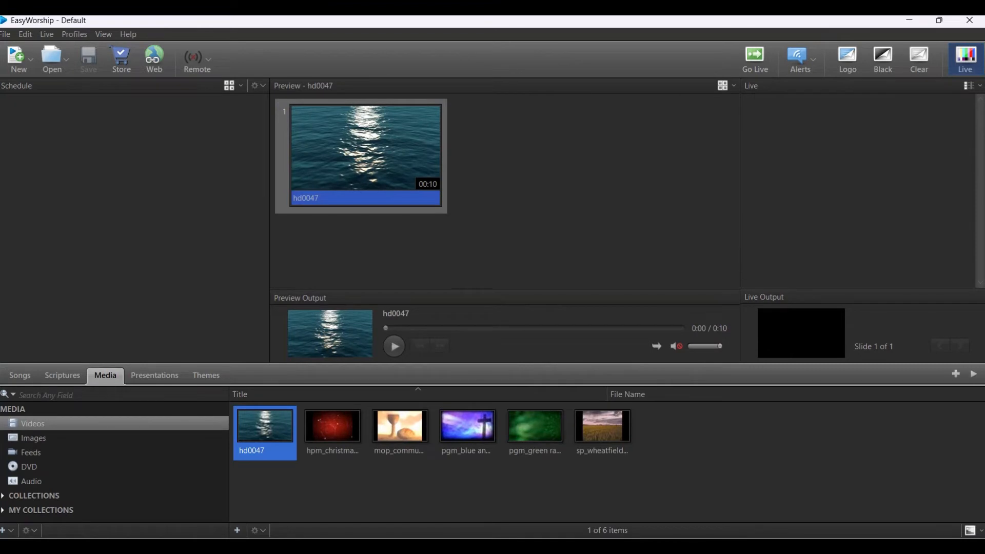
- Import the 'lower third' image from the Desktop into the Images library
{"action": "left_click", "coordinate": [33, 437]}
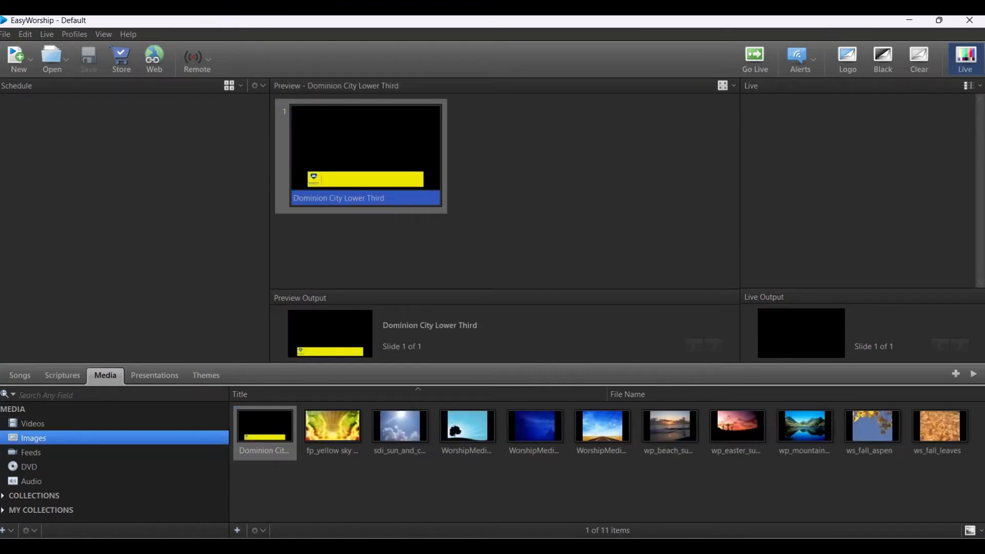
{"action": "left_click", "coordinate": [236, 531]}
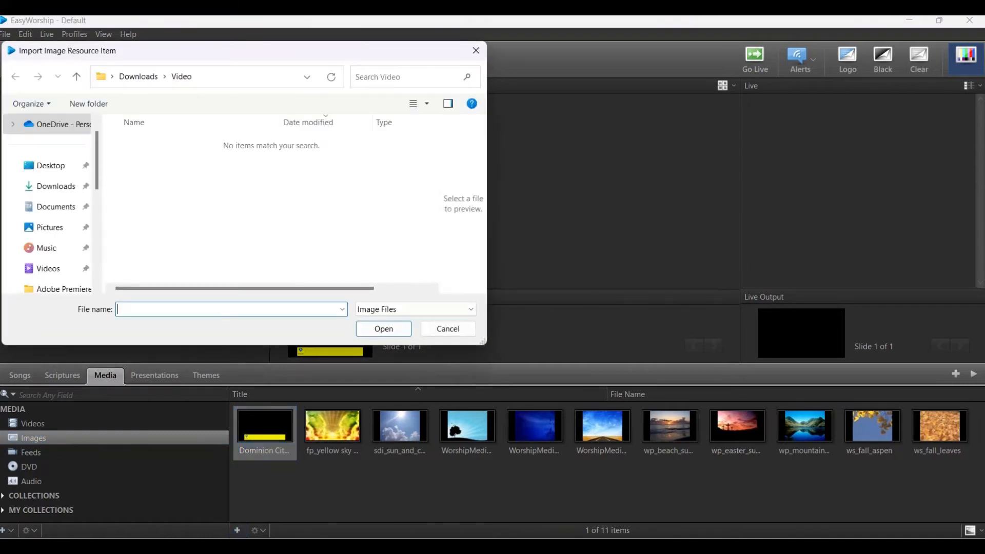
{"action": "left_click", "coordinate": [50, 165]}
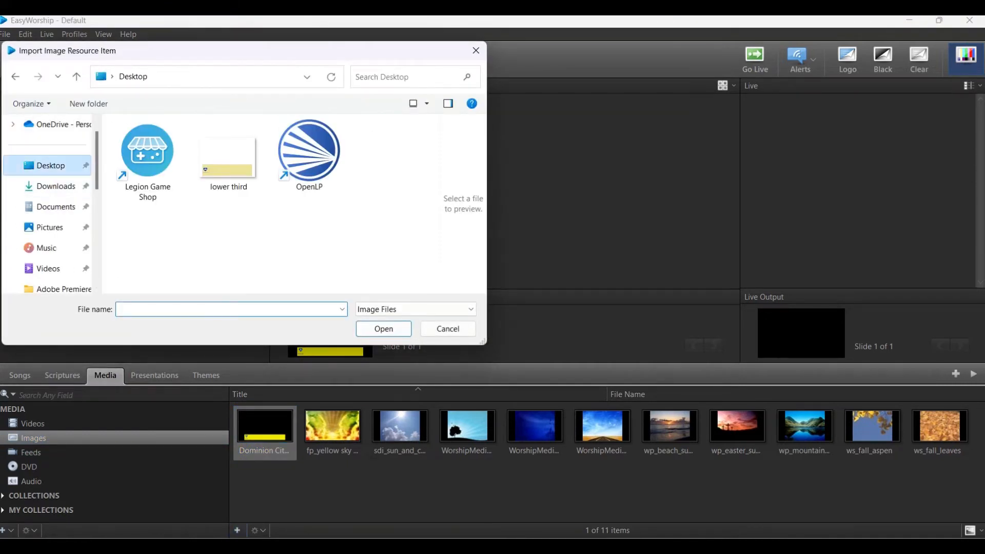
{"action": "left_click", "coordinate": [448, 328]}
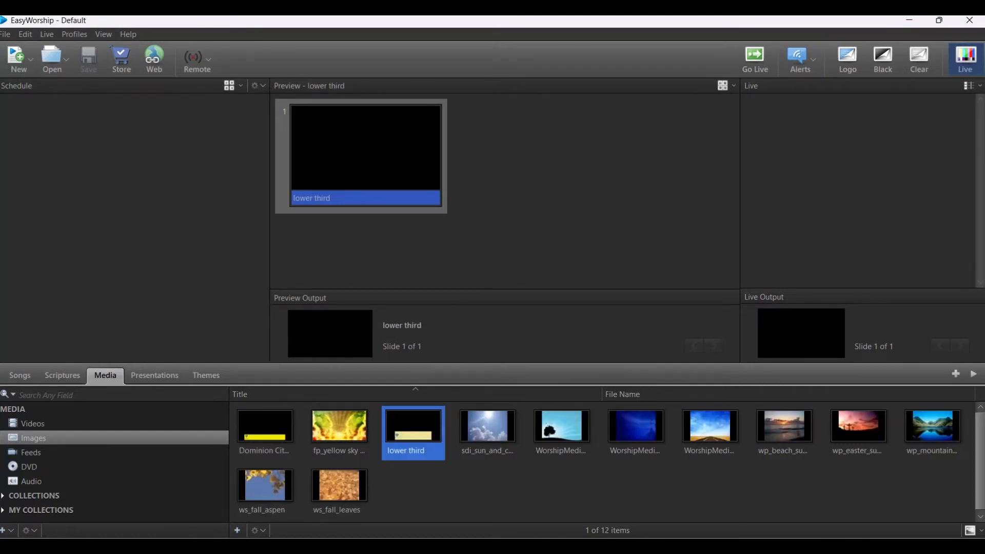
{"action": "double_click", "coordinate": [486, 426]}
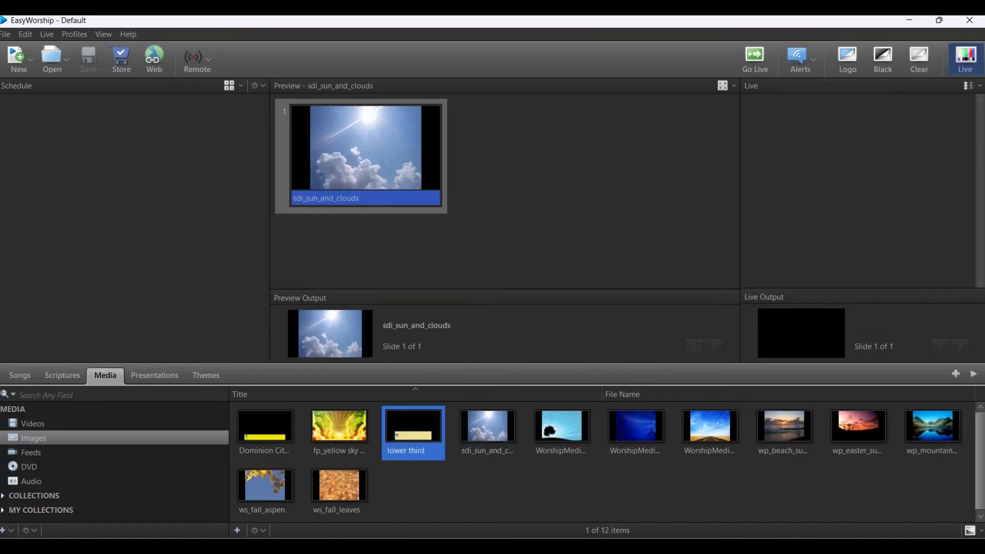
- Create a new song theme from the 'lower third' image
{"action": "right_click", "coordinate": [412, 426]}
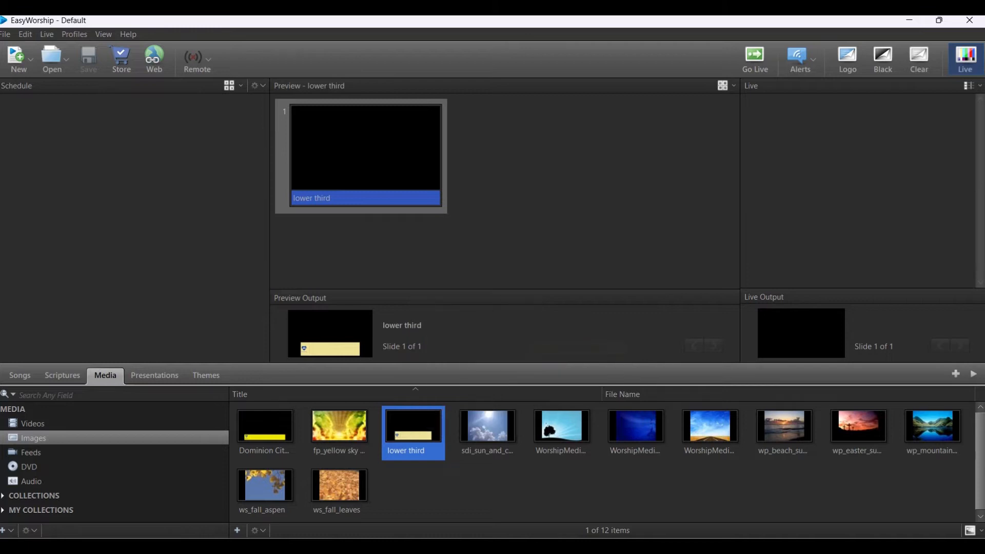
{"action": "right_click", "coordinate": [412, 424]}
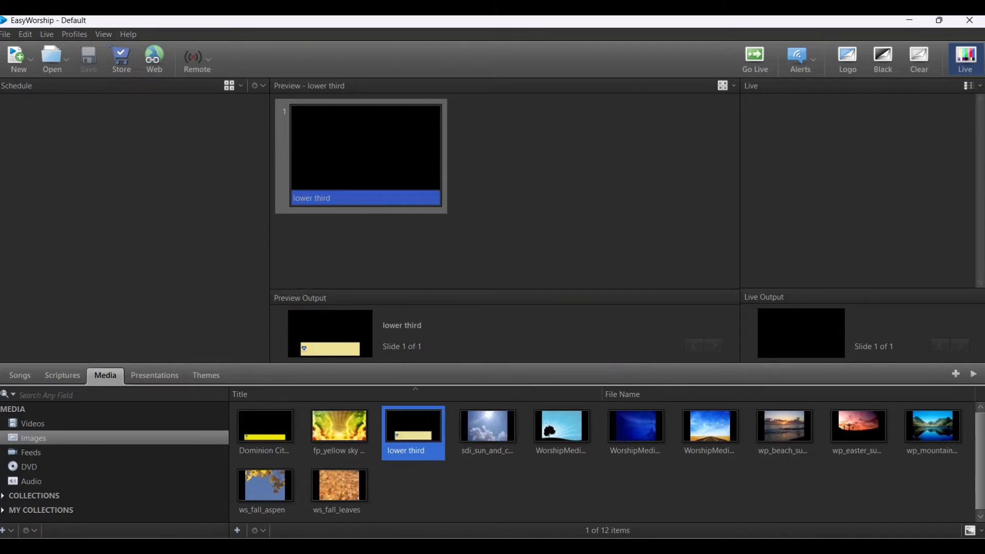
{"action": "left_click", "coordinate": [205, 375]}
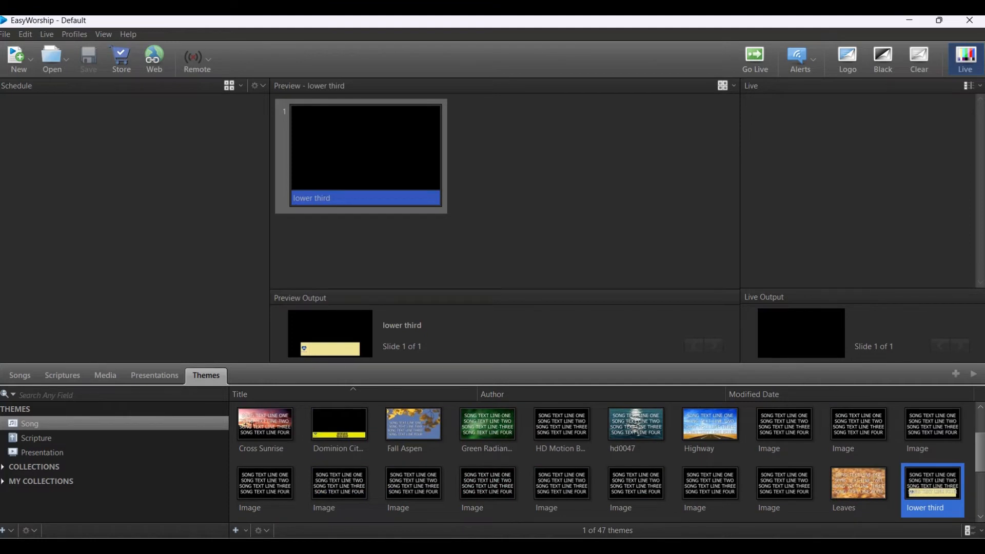
- Edit the 'lower third' song theme so the lyrics box fits inside the banner beside the logo
{"action": "right_click", "coordinate": [932, 490]}
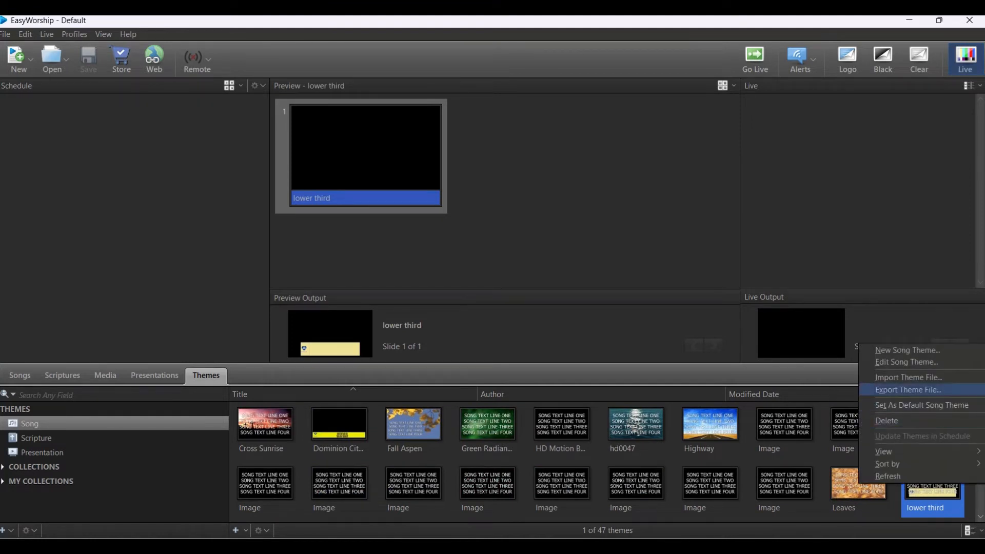
{"action": "left_click", "coordinate": [905, 362]}
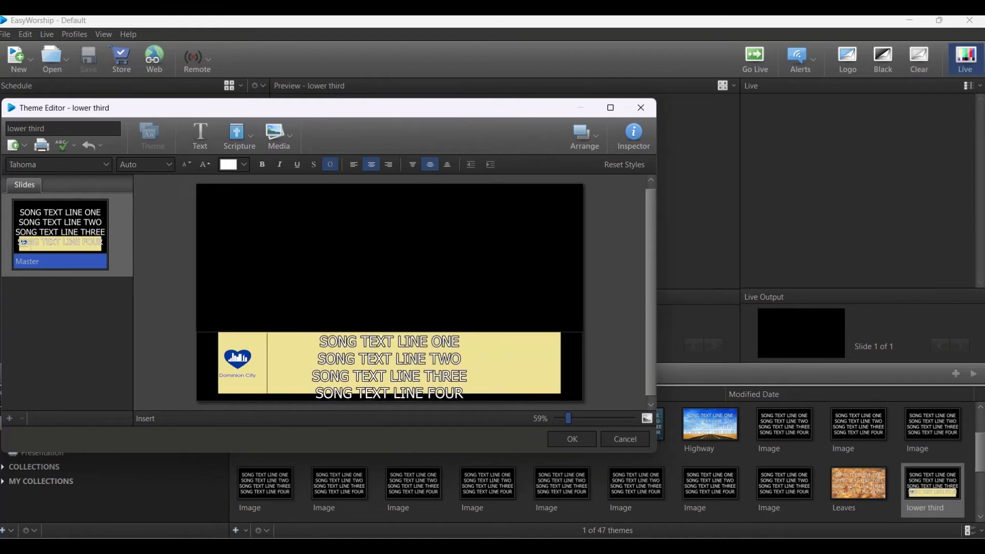
{"action": "left_click", "coordinate": [389, 364]}
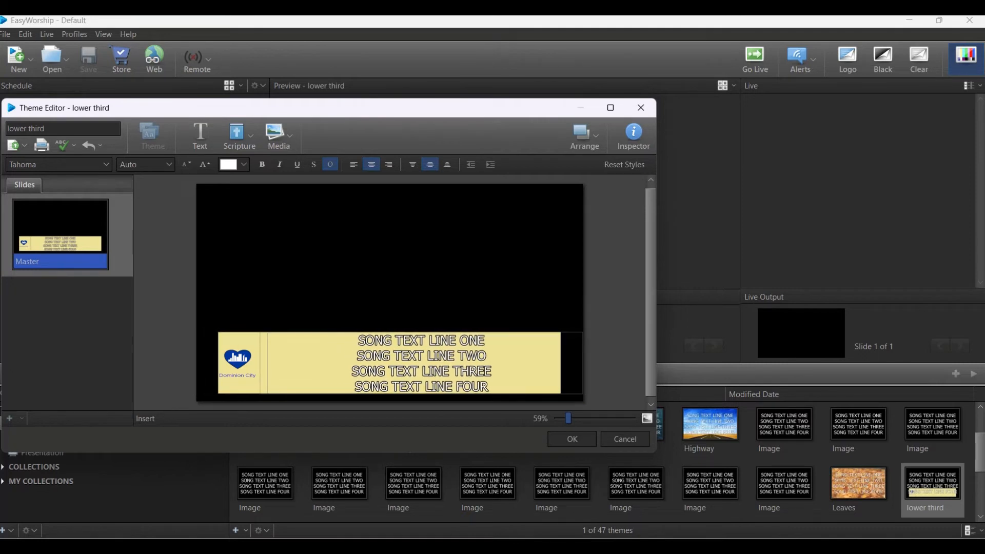
{"action": "left_click", "coordinate": [420, 363]}
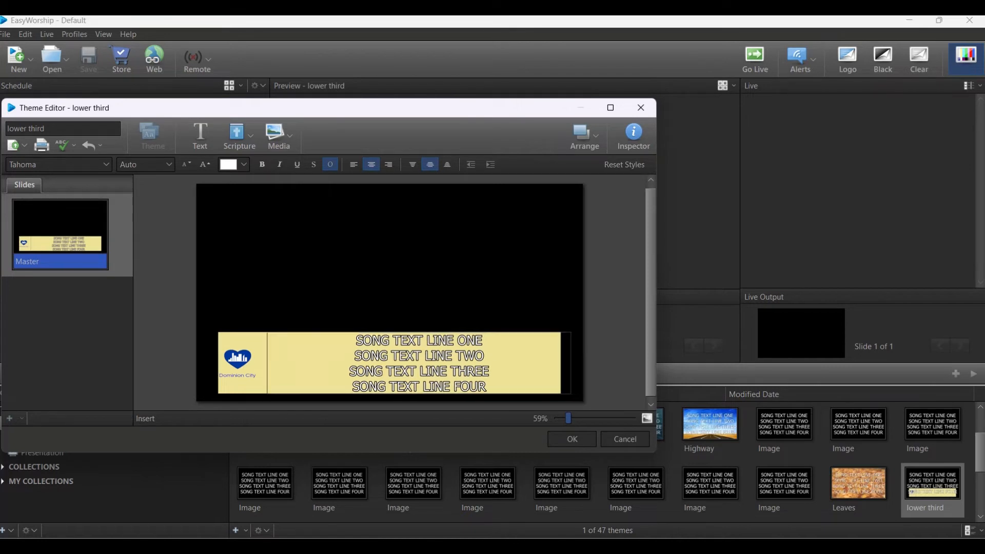
{"action": "left_click", "coordinate": [414, 363]}
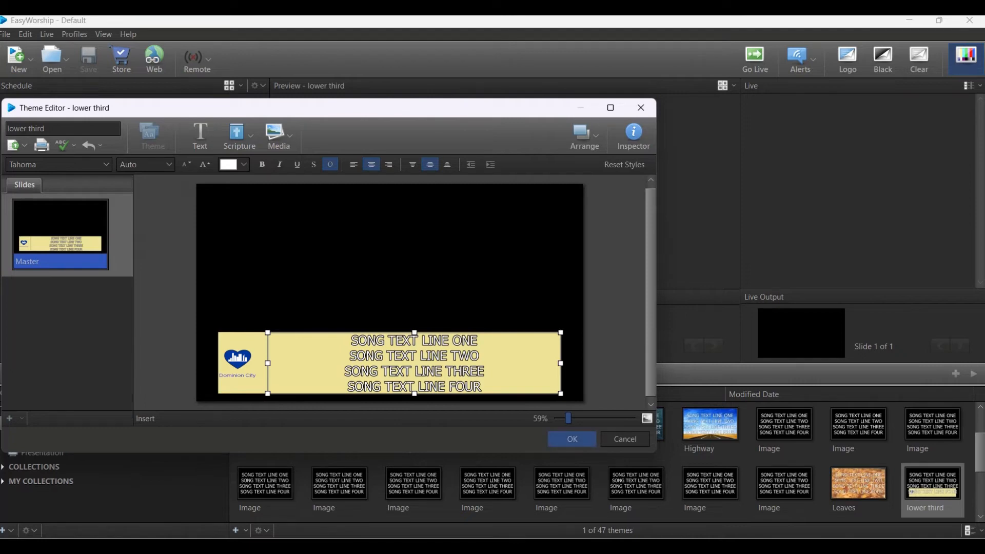
{"action": "left_click", "coordinate": [570, 439]}
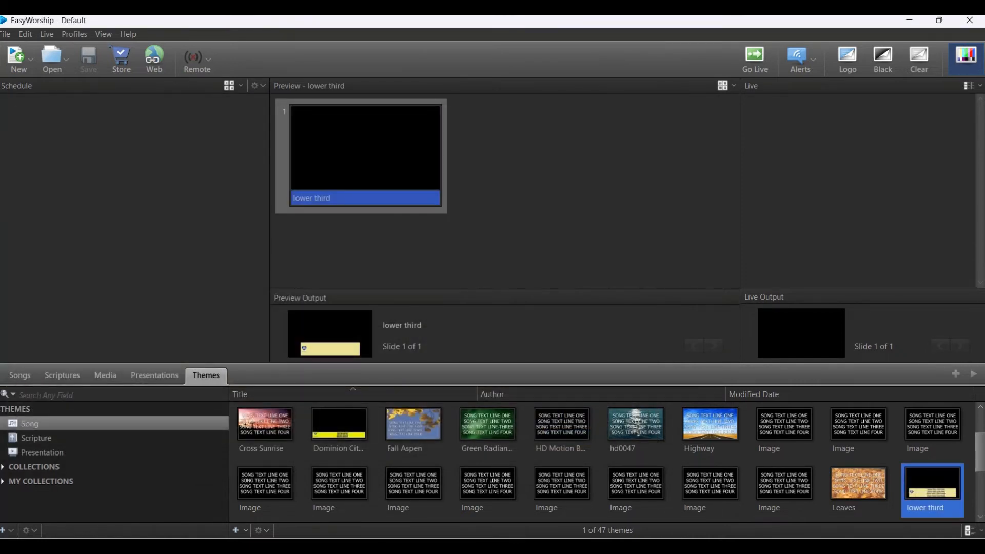
- Edit the 'lower third' scripture theme so the verse text fits inside the banner beside the logo
{"action": "left_click", "coordinate": [36, 437]}
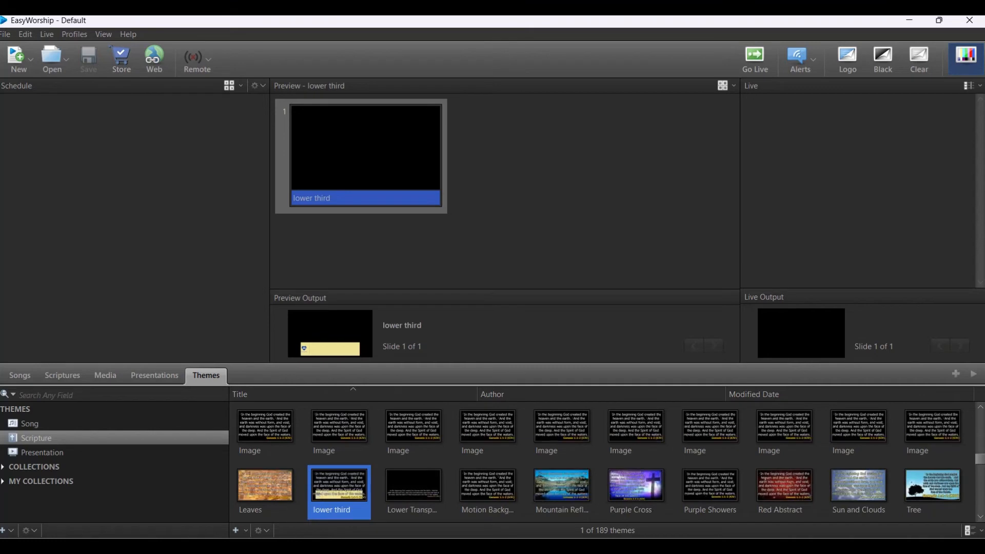
{"action": "right_click", "coordinate": [338, 489]}
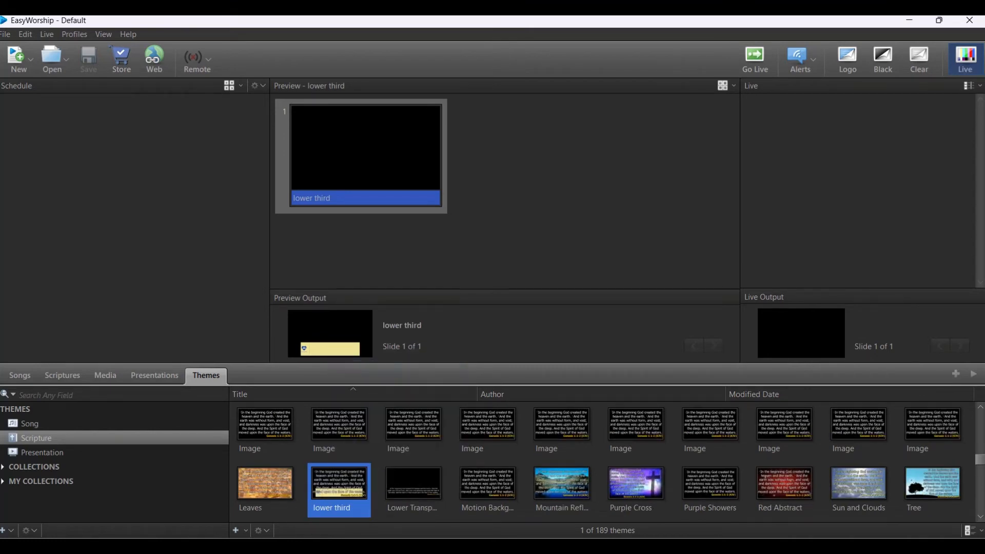
{"action": "double_click", "coordinate": [339, 482]}
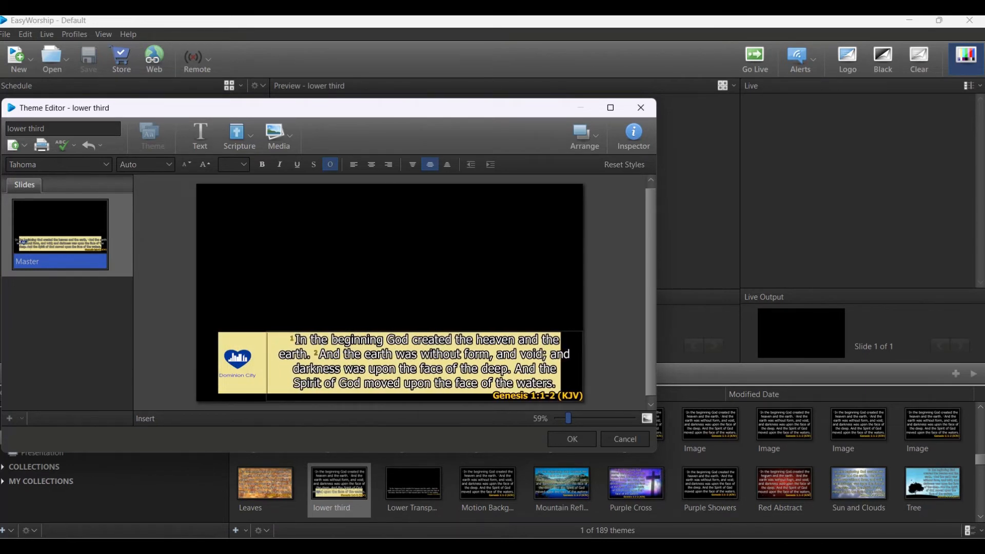
{"action": "left_click", "coordinate": [424, 364]}
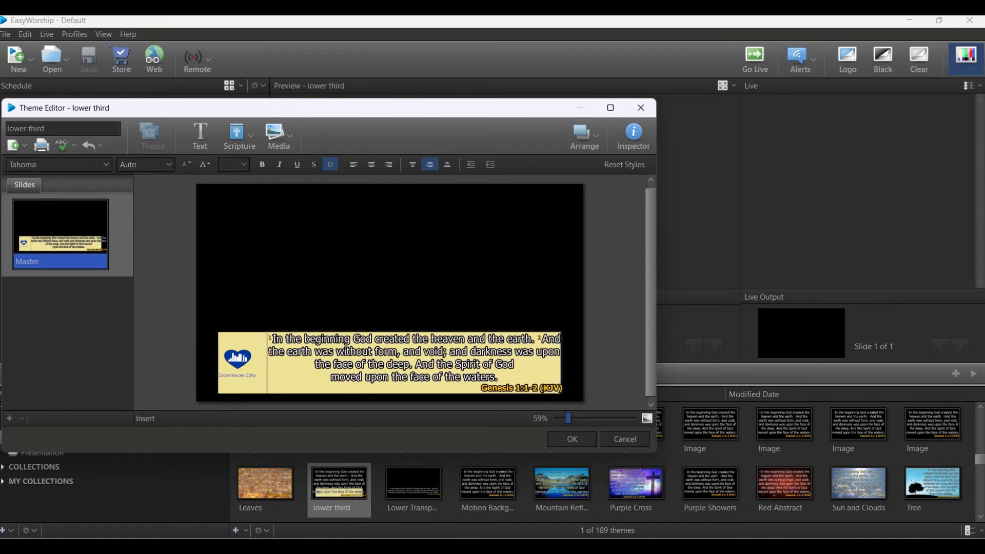
{"action": "left_click", "coordinate": [412, 363]}
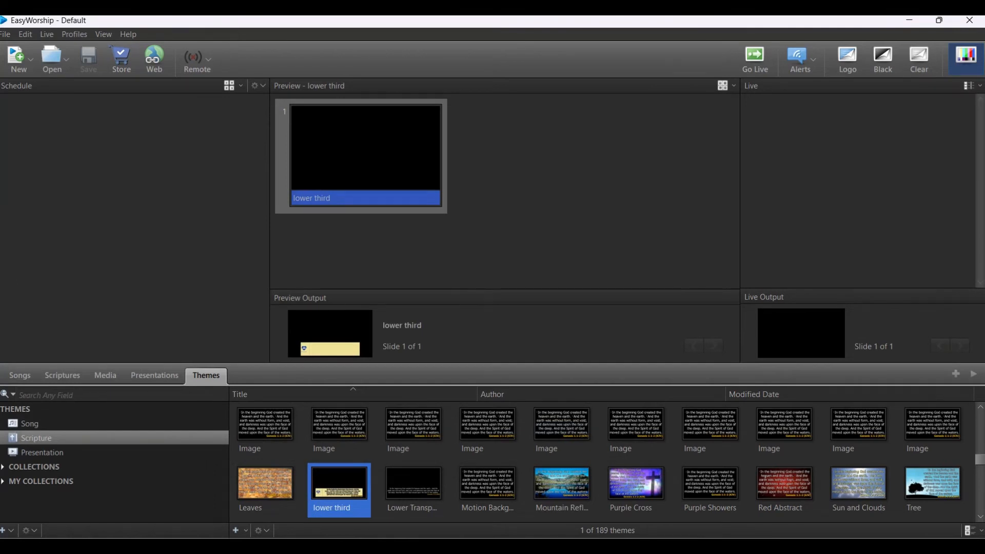
- Review the options for the 'lower third' scripture and song themes
{"action": "right_click", "coordinate": [338, 489]}
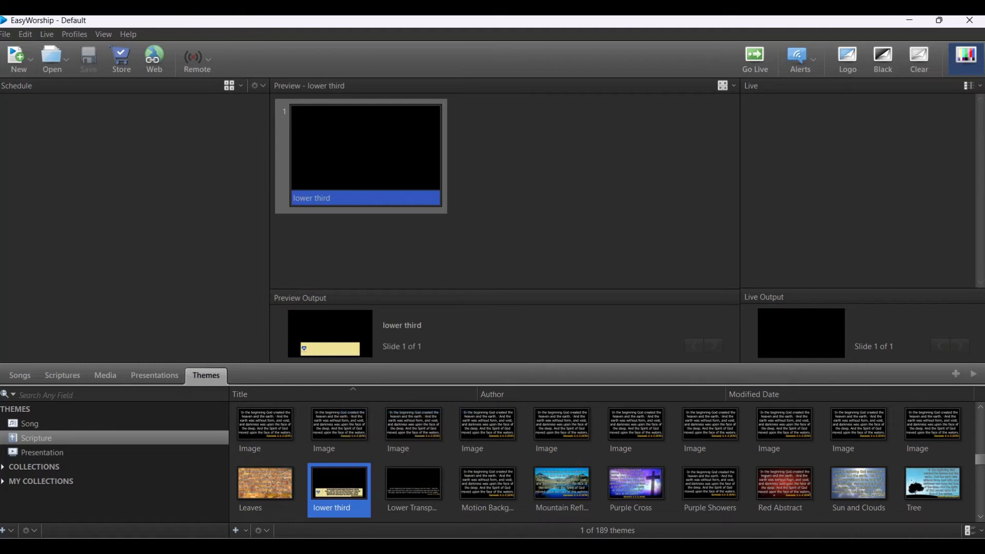
{"action": "left_click", "coordinate": [30, 422]}
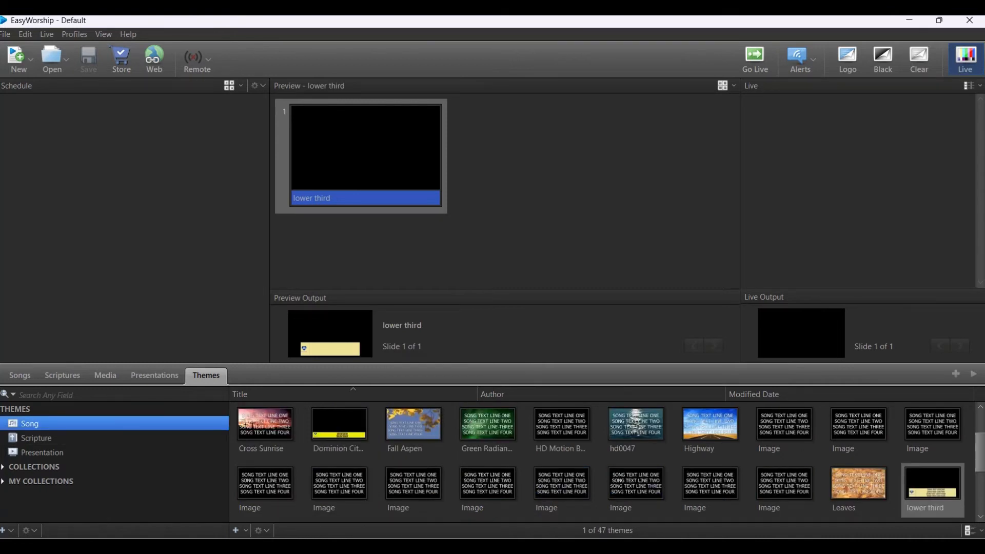
{"action": "right_click", "coordinate": [931, 487]}
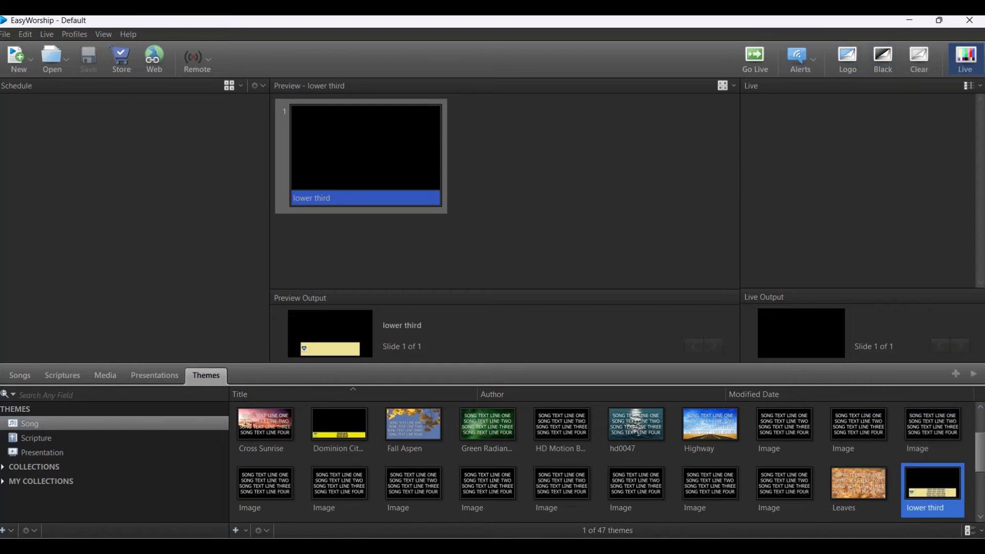
- Set Live output to NDI Stream with NTSC 1280x720 60 Hz format
{"action": "left_click", "coordinate": [25, 34]}
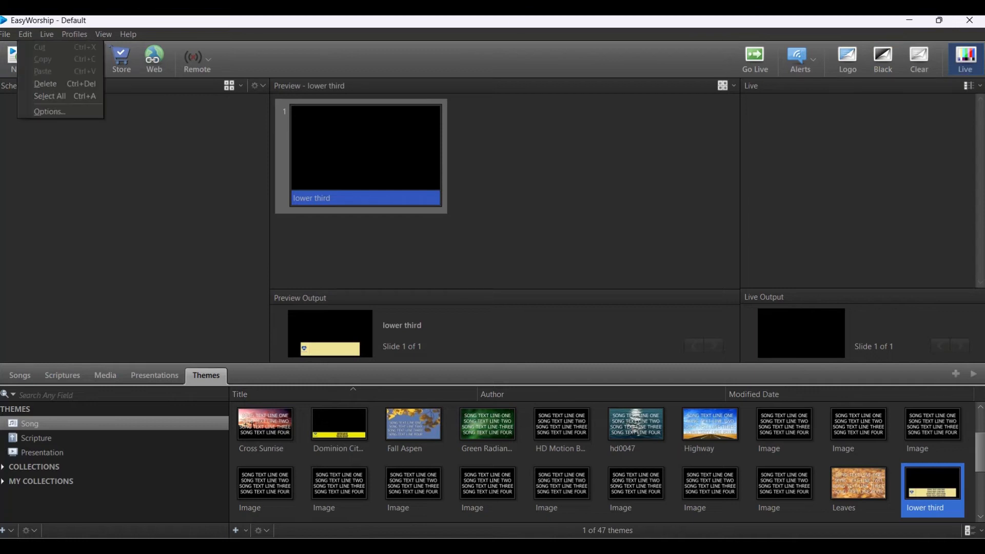
{"action": "left_click", "coordinate": [24, 34]}
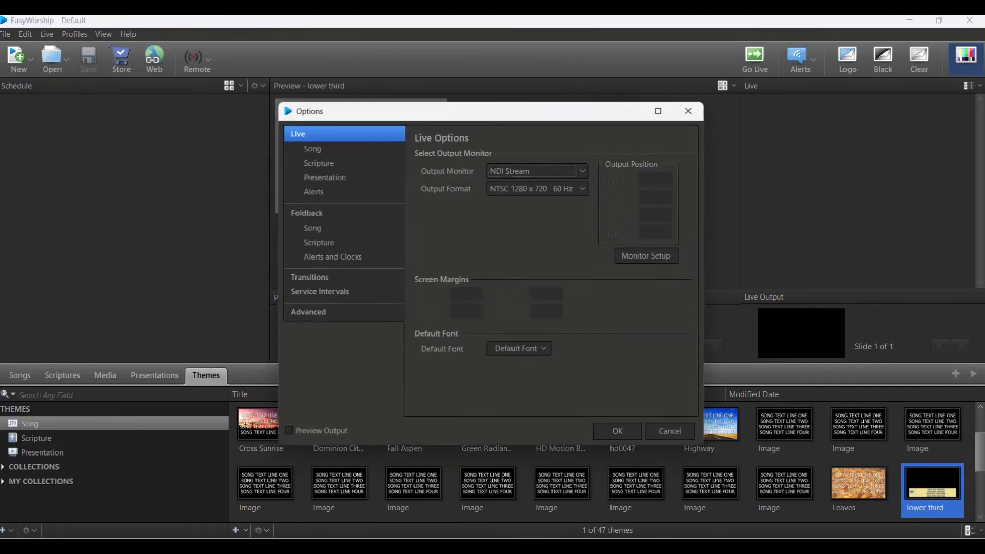
{"action": "left_click", "coordinate": [532, 170]}
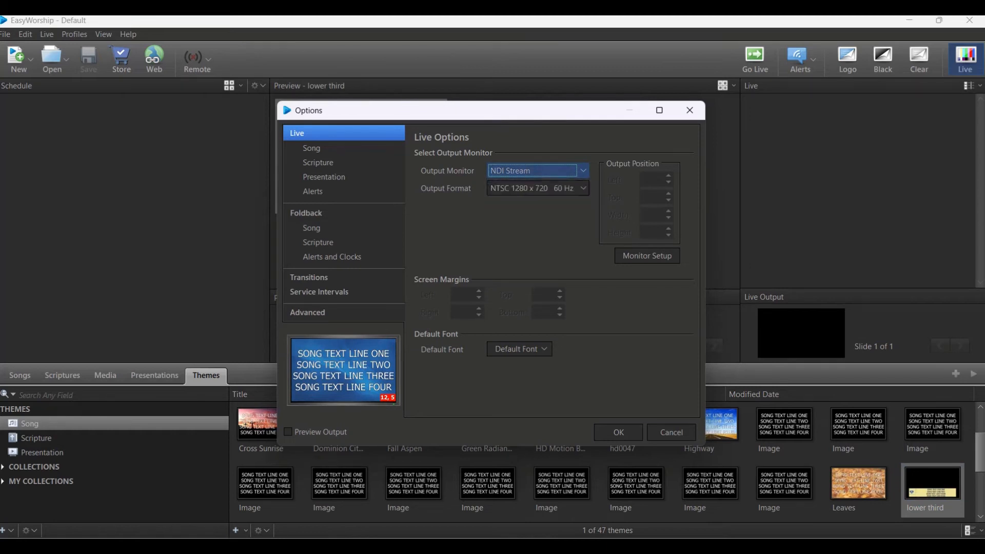
{"action": "left_click", "coordinate": [581, 188]}
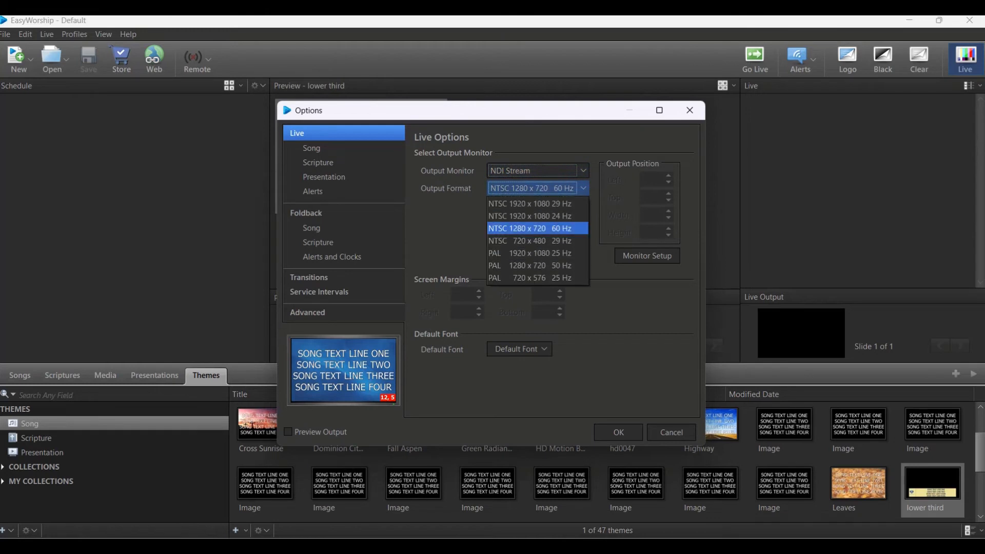
{"action": "left_click", "coordinate": [535, 228]}
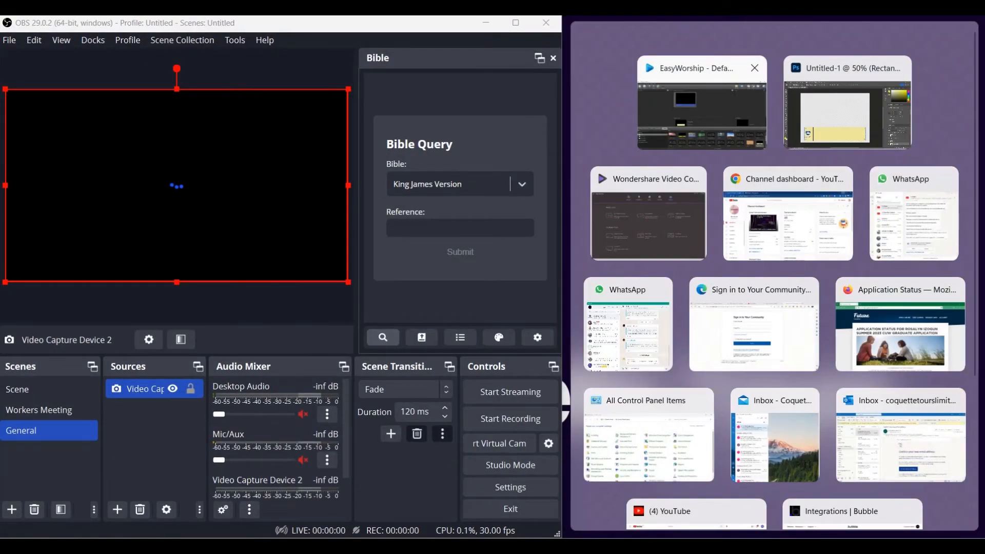
- Remove the Video Capture Device 2 source from OBS's General scene
{"action": "left_click", "coordinate": [701, 102]}
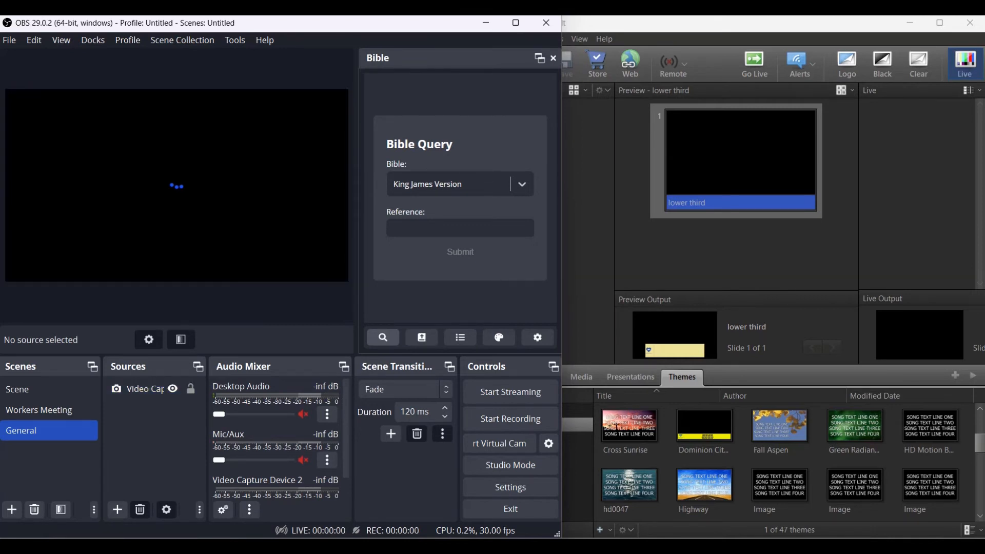
{"action": "left_click", "coordinate": [143, 388]}
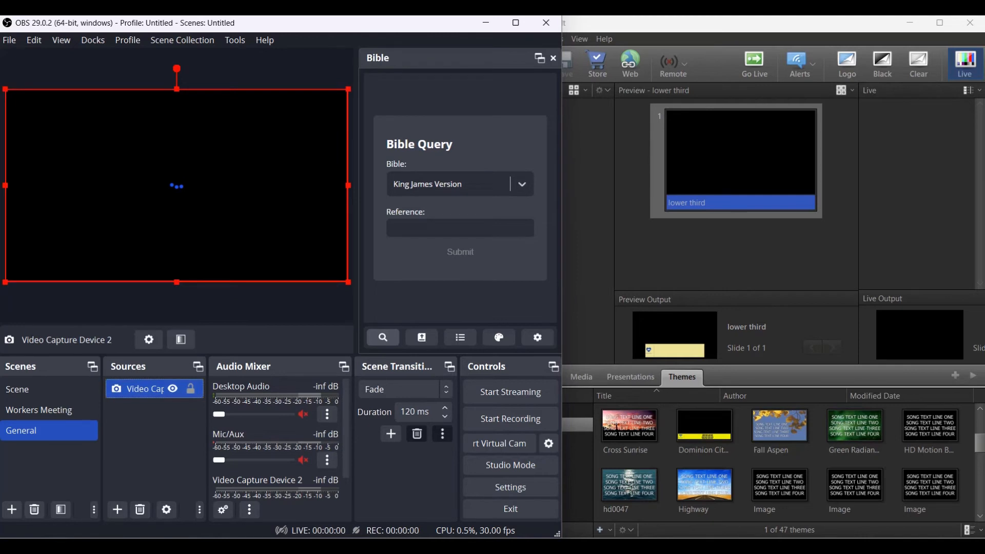
{"action": "left_click", "coordinate": [139, 509]}
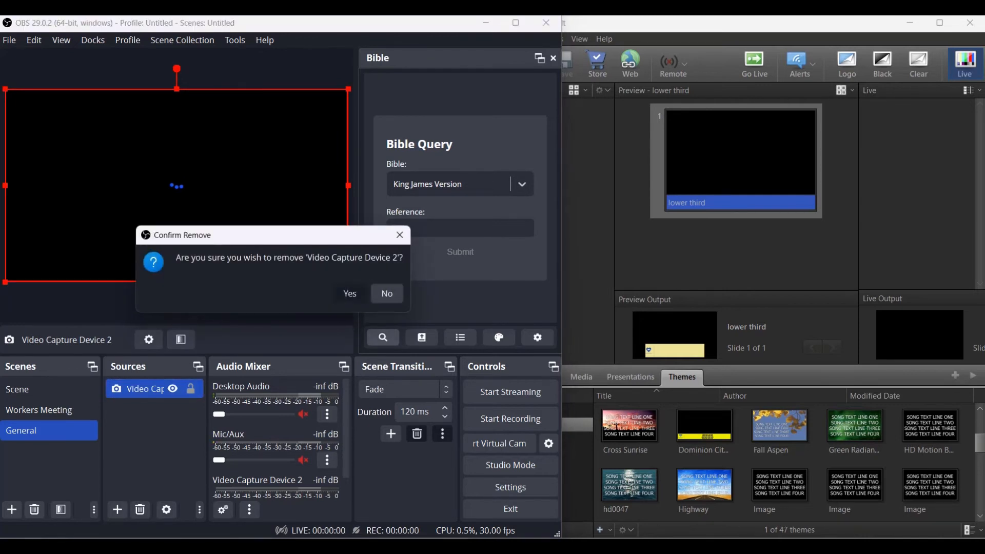
{"action": "left_click", "coordinate": [349, 293]}
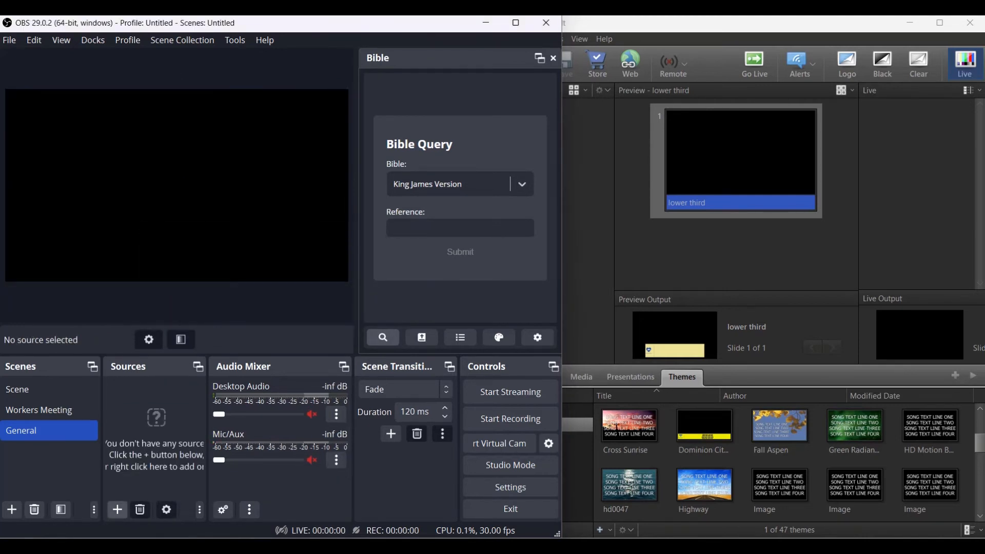
- Add an NDI 5 Source named 'Easy Worship' and confirm its properties
{"action": "left_click", "coordinate": [11, 509]}
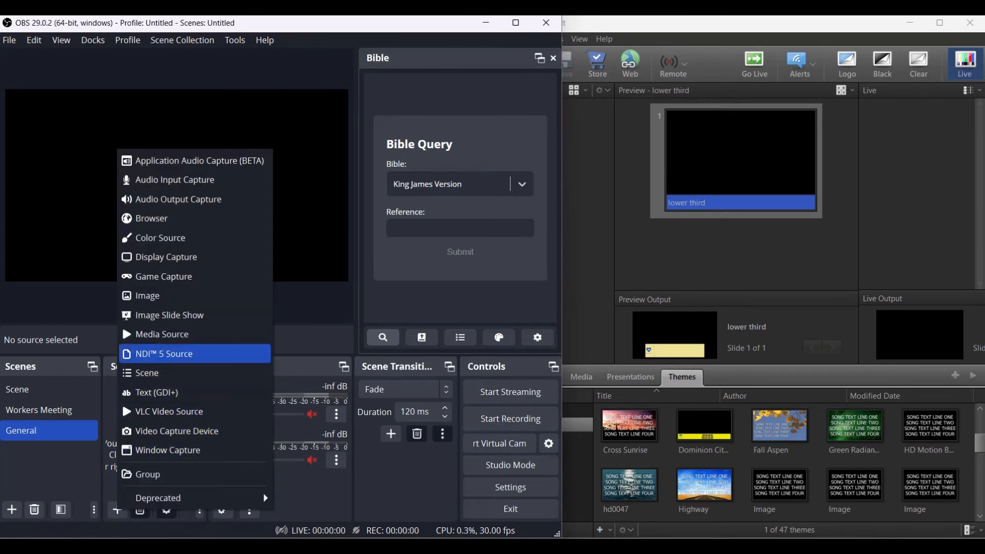
{"action": "left_click", "coordinate": [164, 353]}
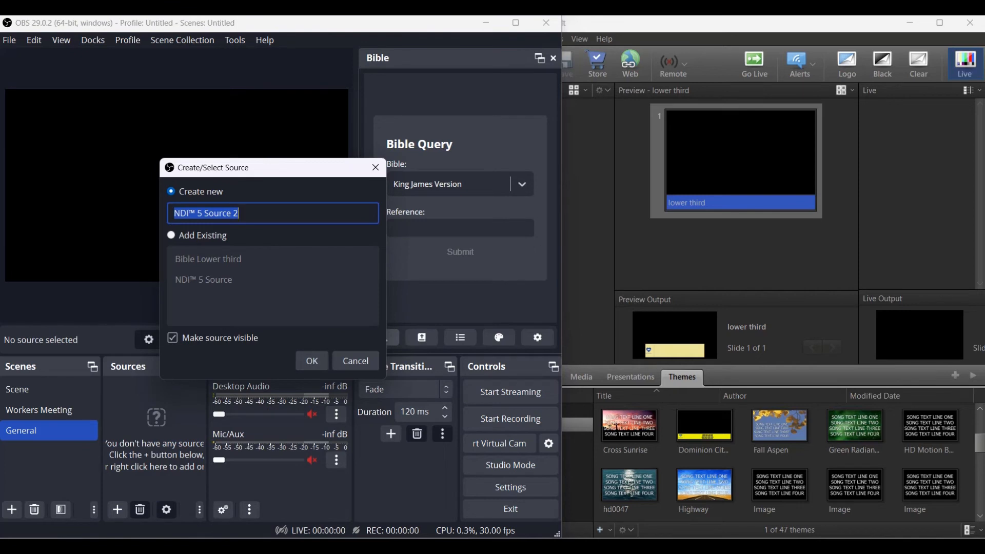
{"action": "type", "text": "Easy Worship"}
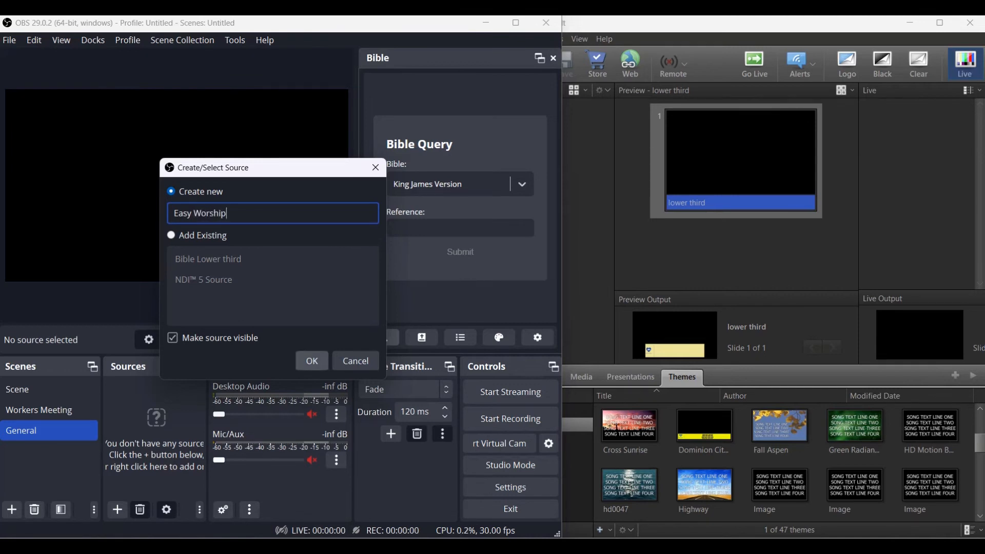
{"action": "left_click", "coordinate": [311, 360]}
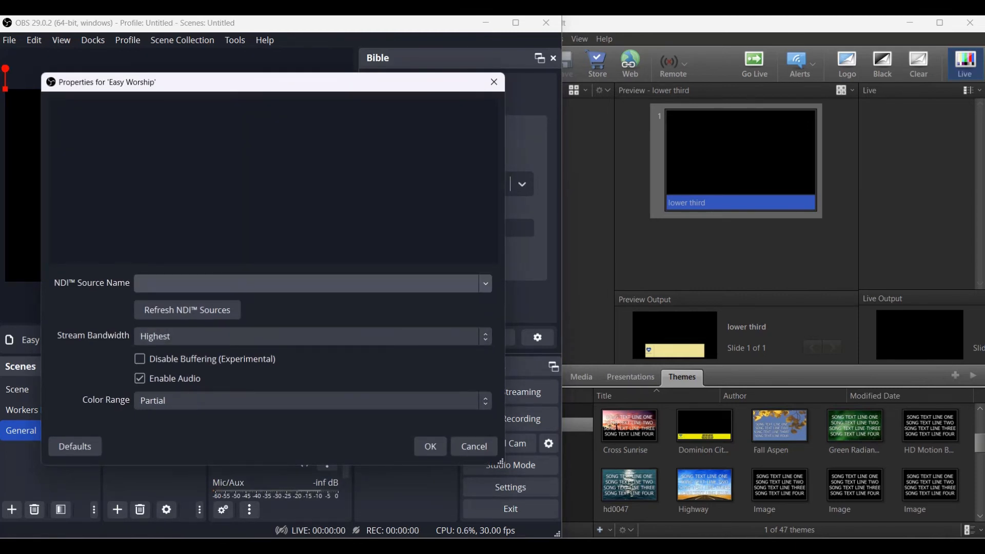
{"action": "left_click", "coordinate": [486, 283]}
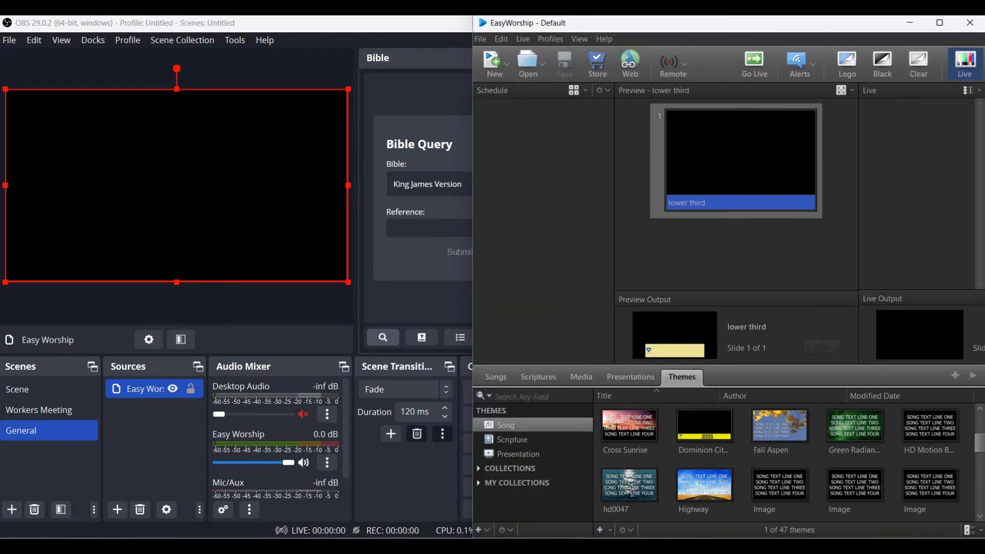
- Send Genesis 1:5 live from Scriptures, then select 'Above All Powers' in Songs
{"action": "left_click", "coordinate": [537, 375]}
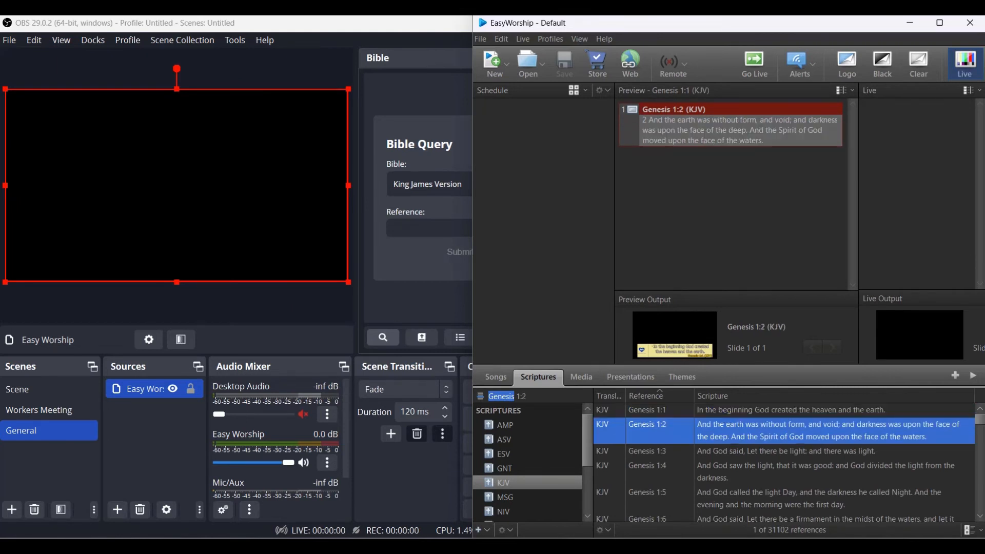
{"action": "left_click", "coordinate": [753, 62]}
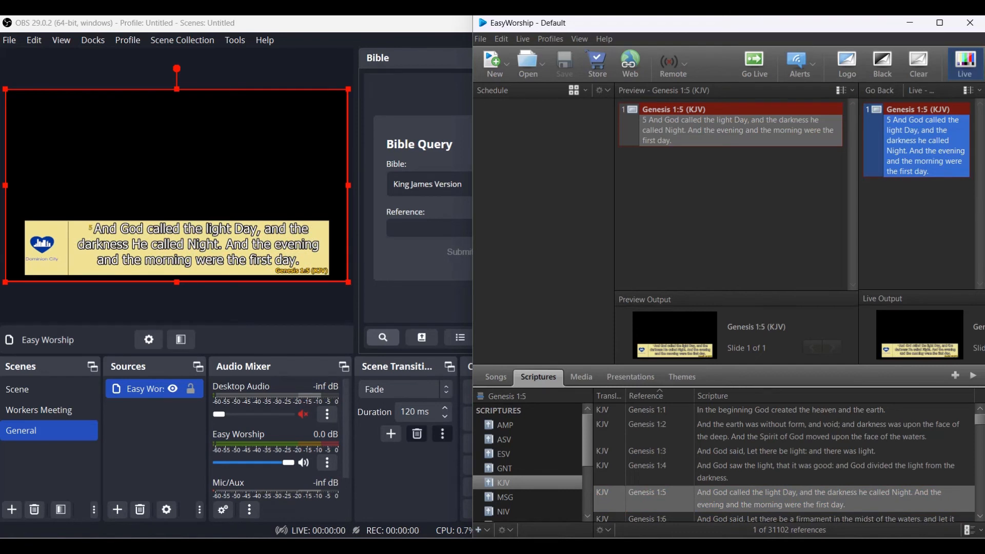
{"action": "left_click", "coordinate": [495, 376]}
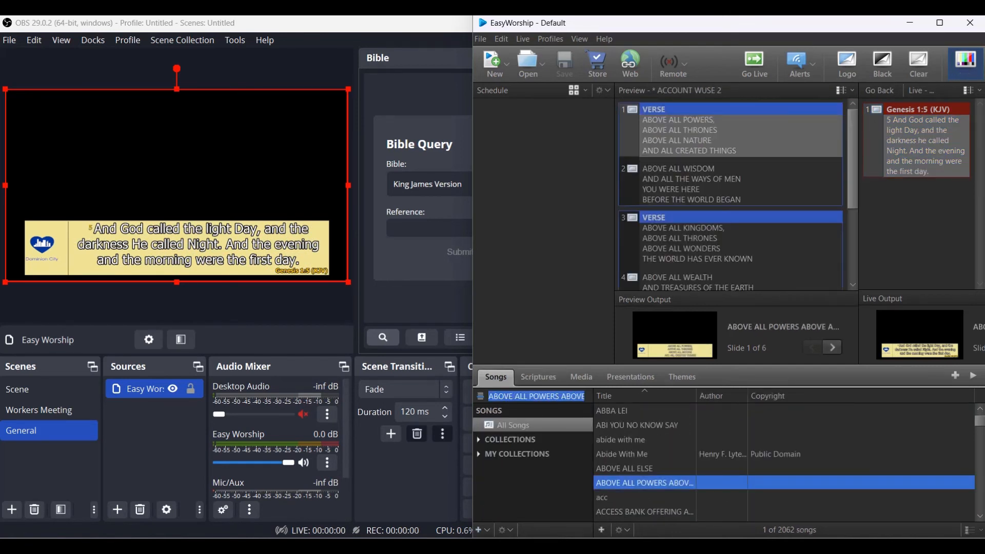
{"action": "left_click", "coordinate": [753, 64]}
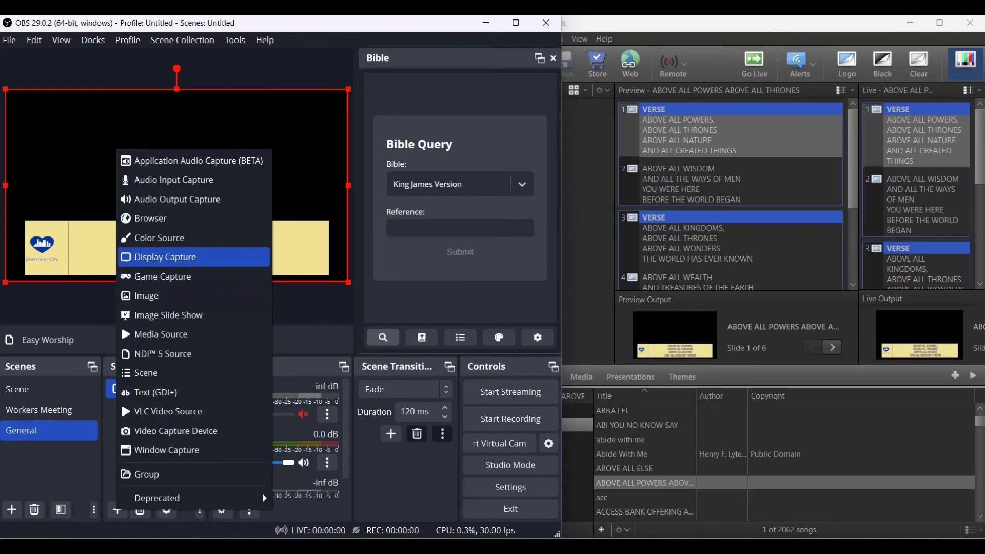
{"action": "mouse_move", "coordinate": [146, 373]}
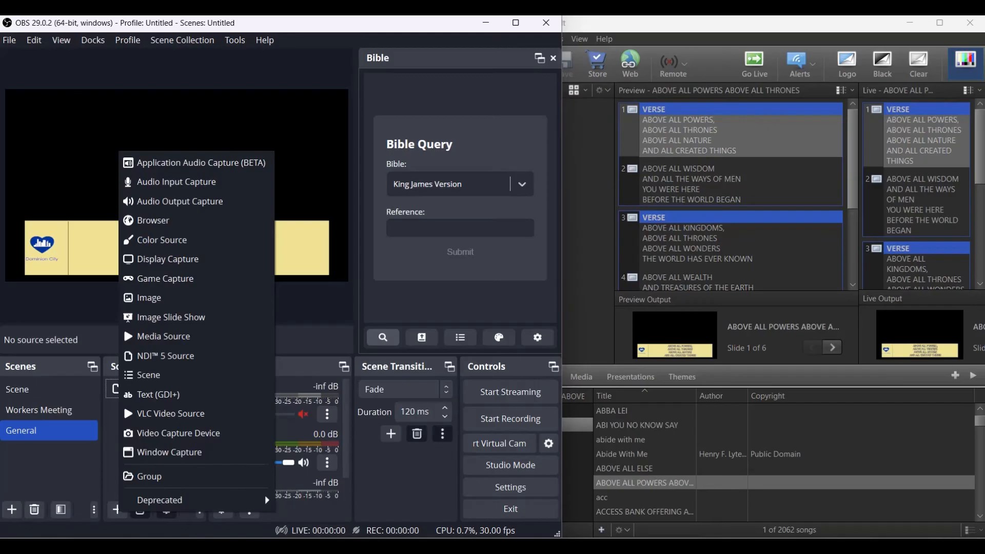
{"action": "mouse_move", "coordinate": [178, 433]}
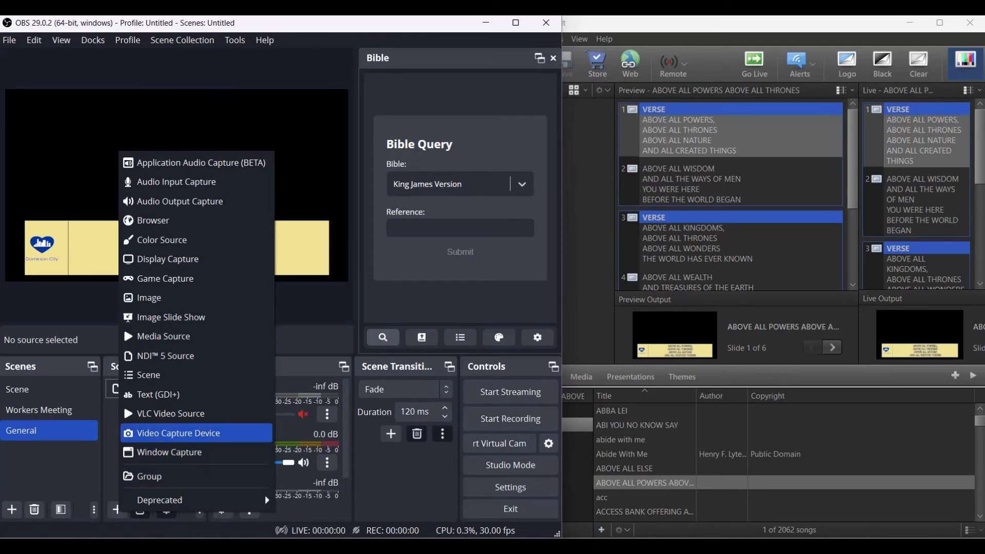
- Add a Video Capture Device source named 'Camera' using the Integrated Camera
{"action": "left_click", "coordinate": [178, 433]}
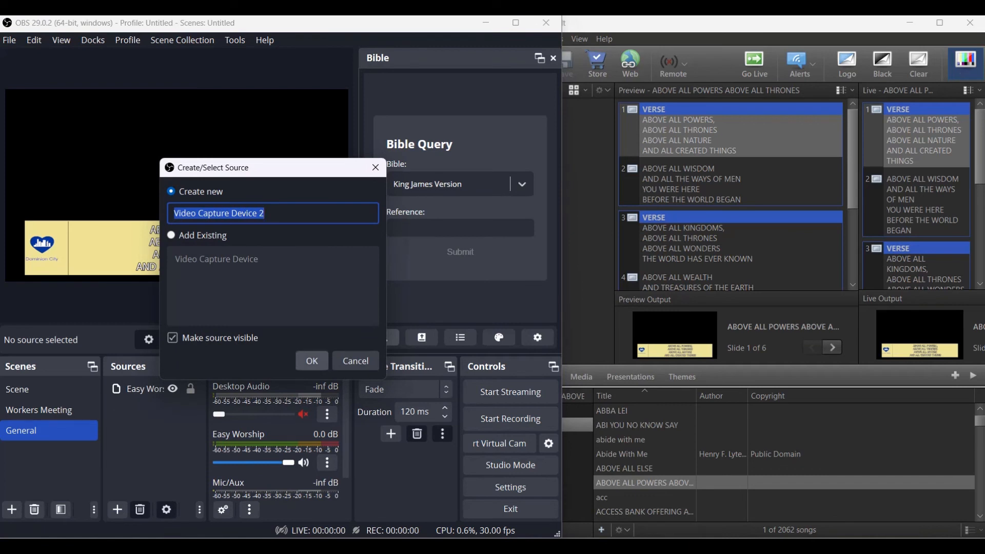
{"action": "type", "text": "C"}
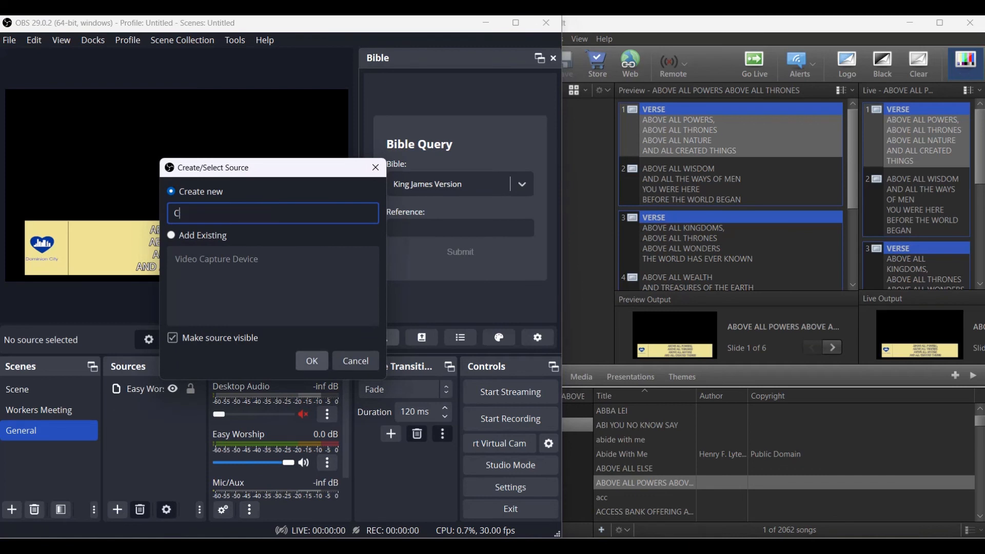
{"action": "type", "text": "amera"}
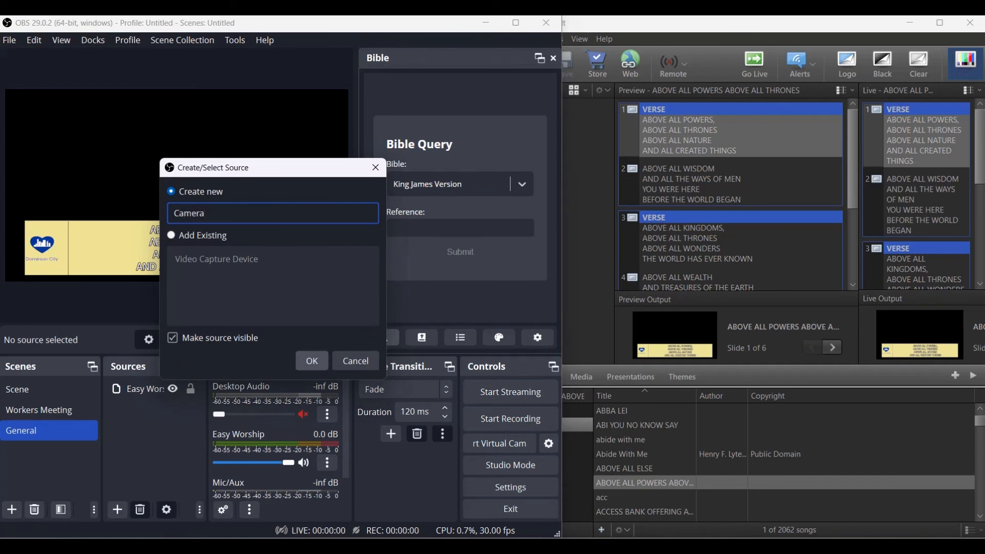
{"action": "left_click", "coordinate": [311, 360]}
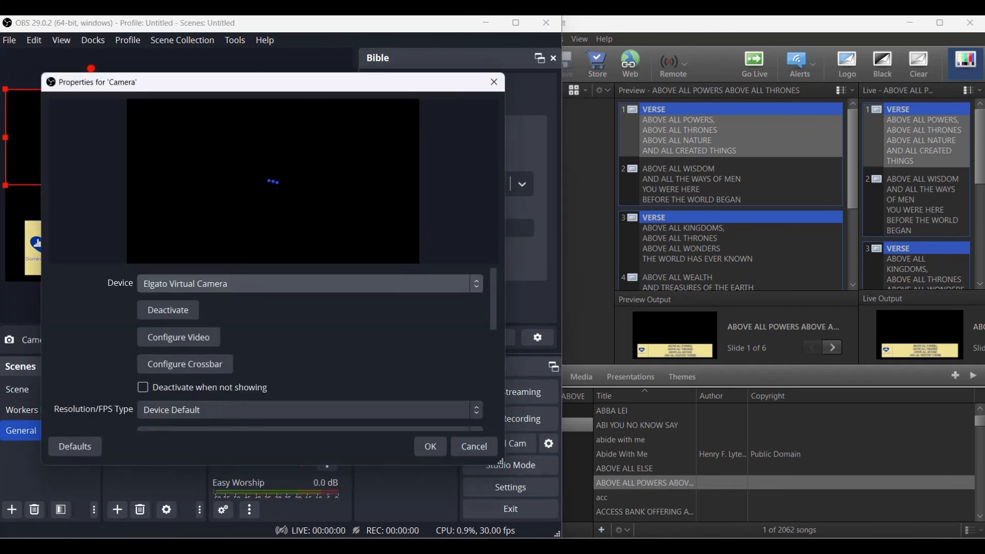
{"action": "left_click", "coordinate": [307, 283]}
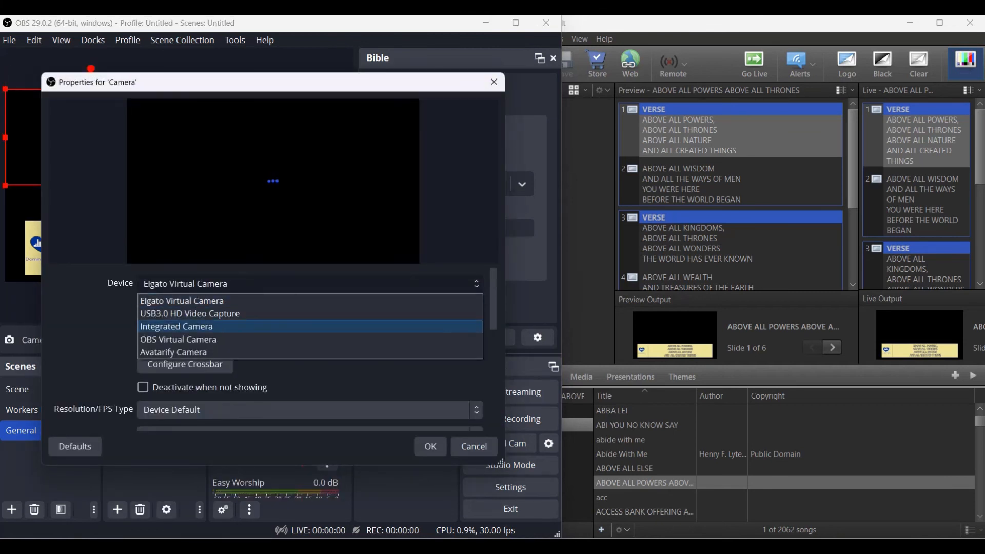
{"action": "left_click", "coordinate": [176, 326]}
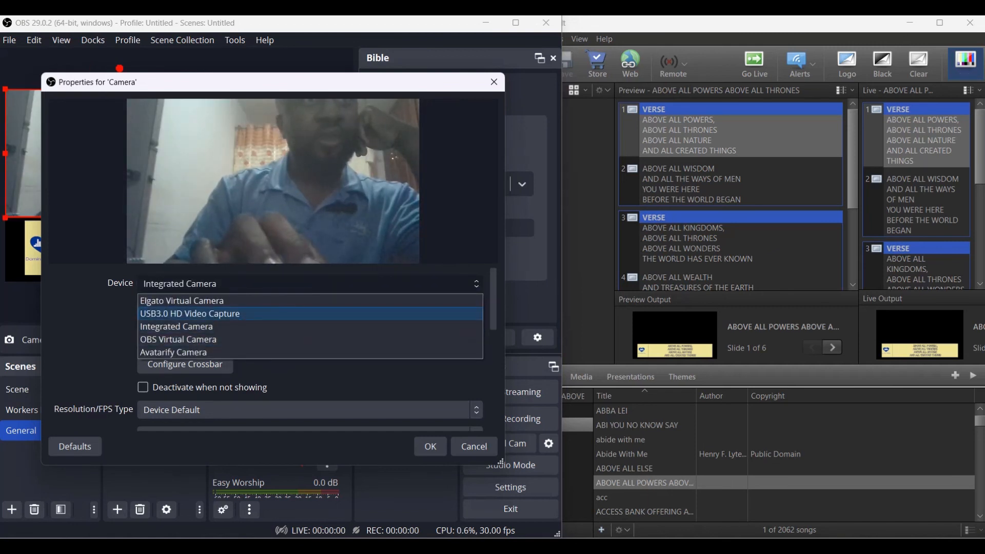
{"action": "left_click", "coordinate": [189, 313]}
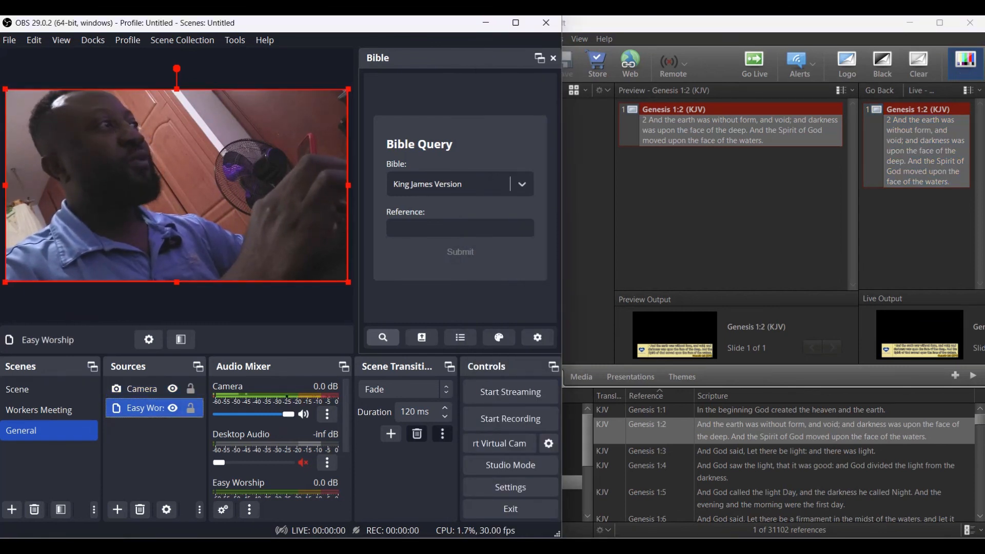
- Reorder the Easy Worship and Camera sources so the banner sits above the camera
{"action": "left_click", "coordinate": [141, 389]}
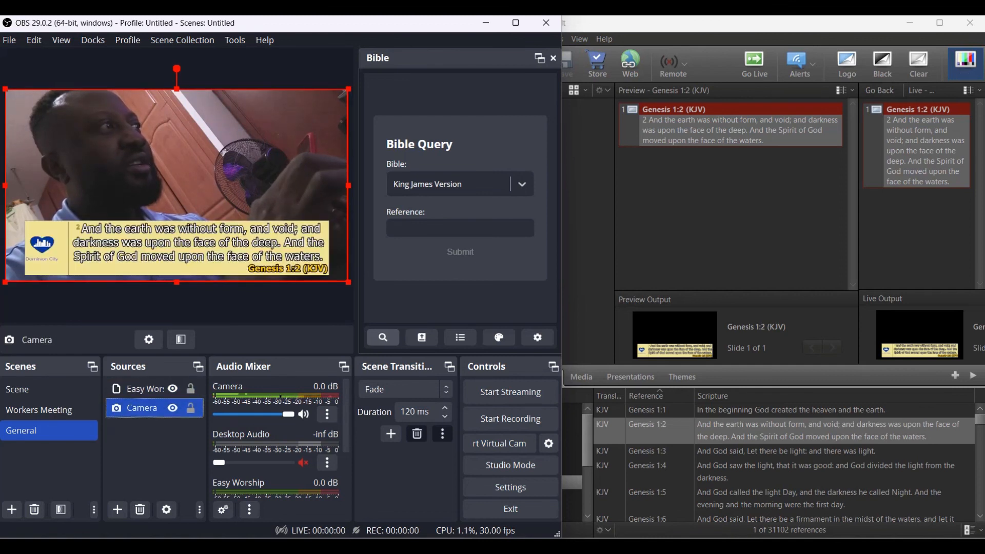
{"action": "left_click", "coordinate": [145, 389]}
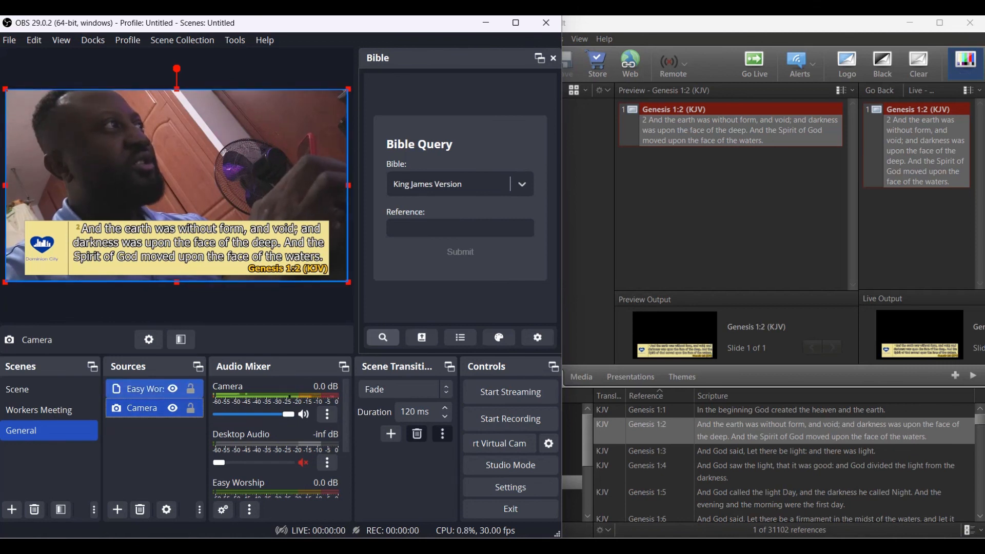
{"action": "left_click", "coordinate": [142, 408]}
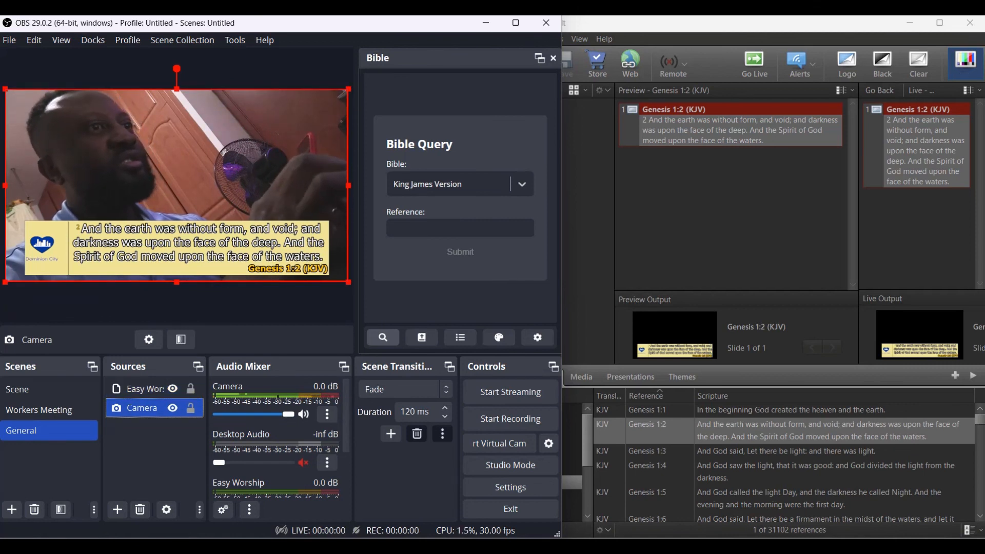